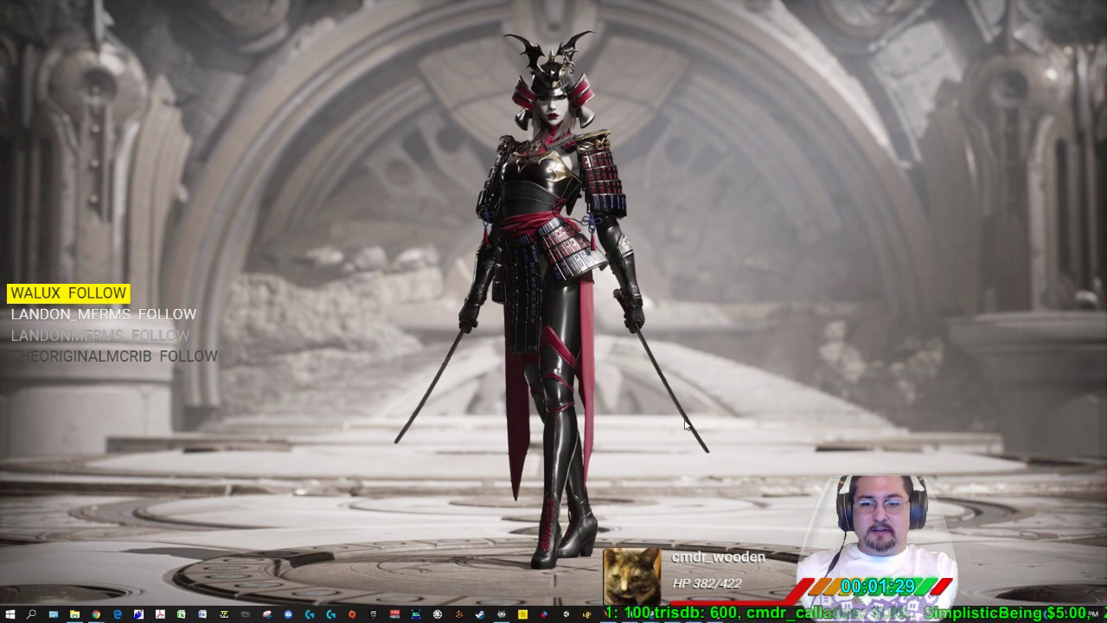
mouse_move(679, 425)
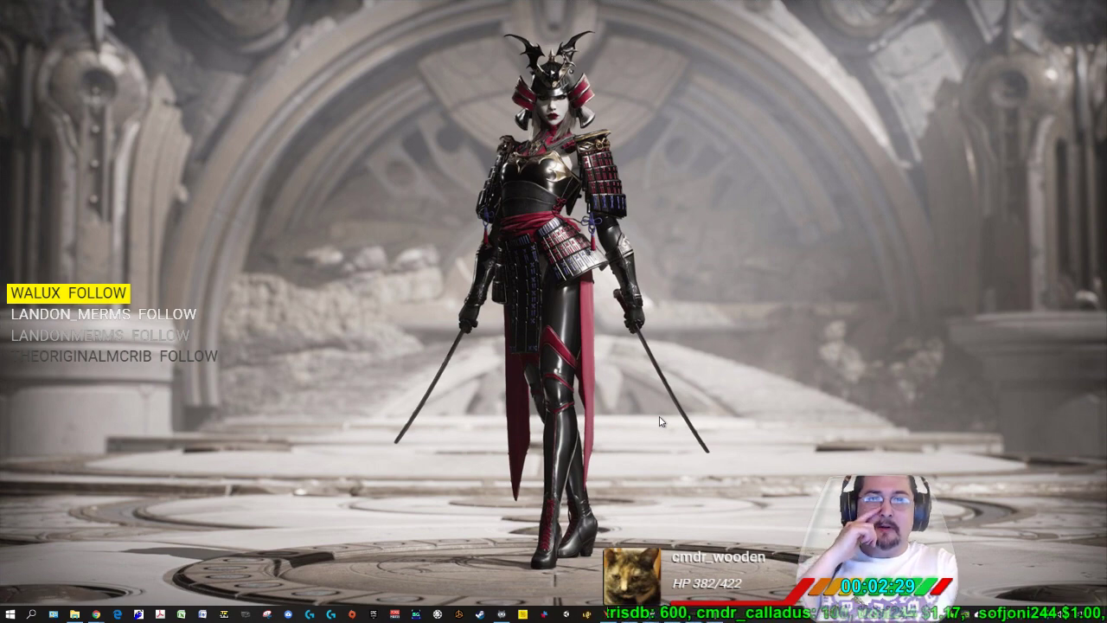
mouse_move(667, 452)
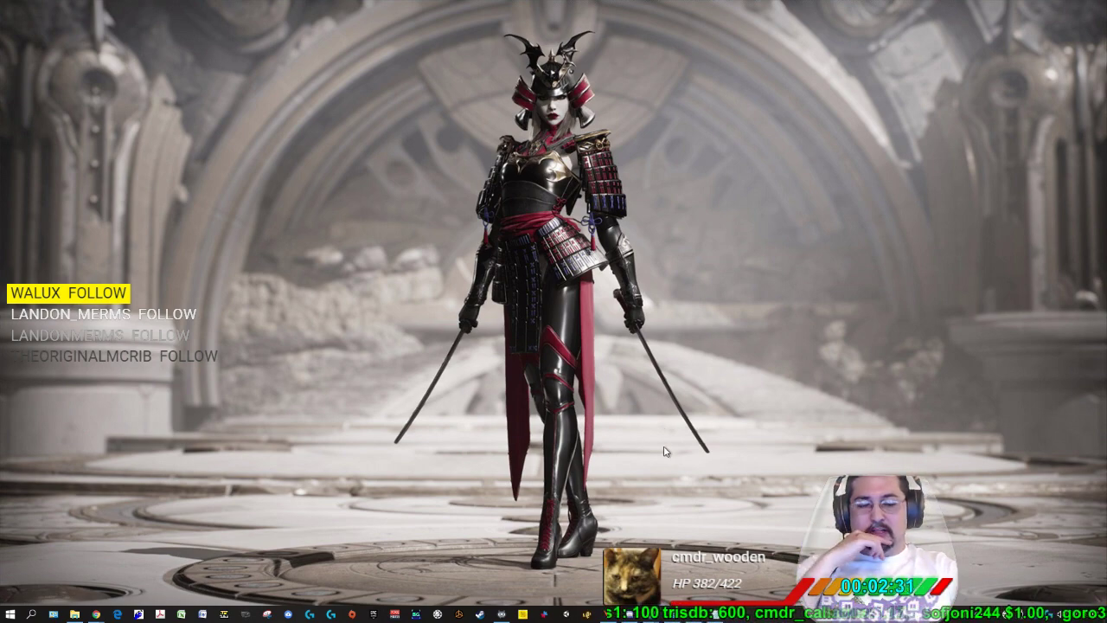
mouse_move(656, 445)
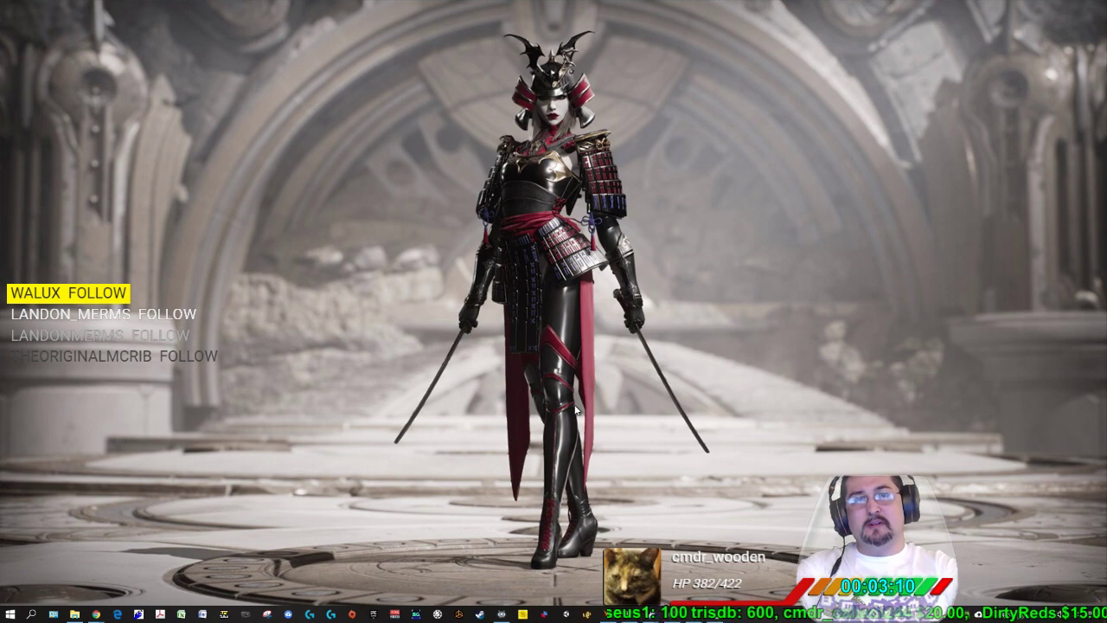
mouse_move(627, 388)
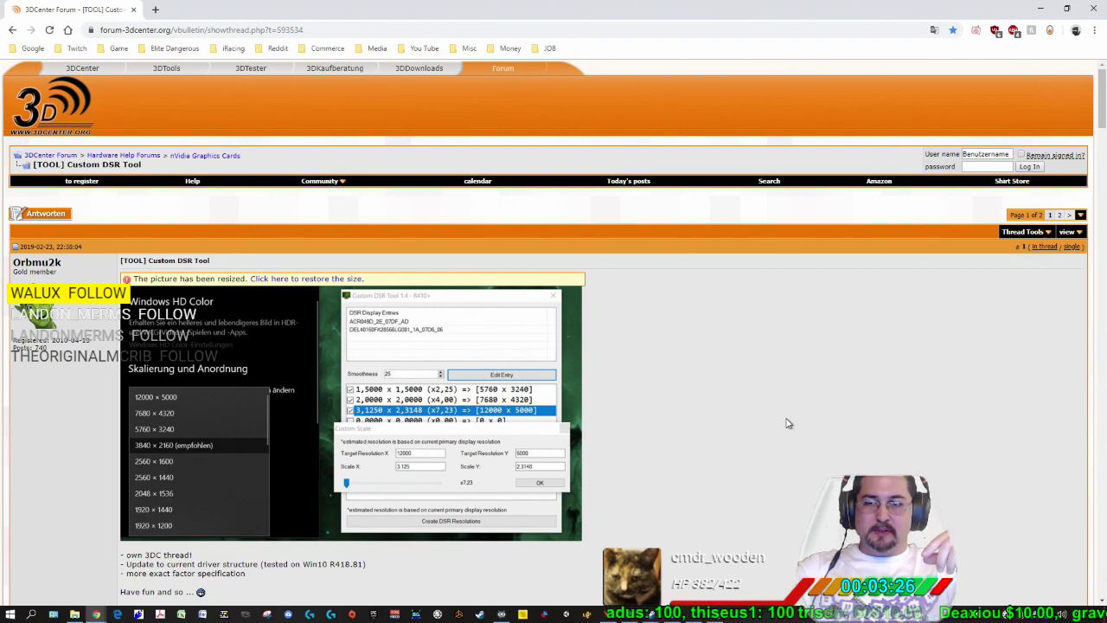
mouse_move(313, 182)
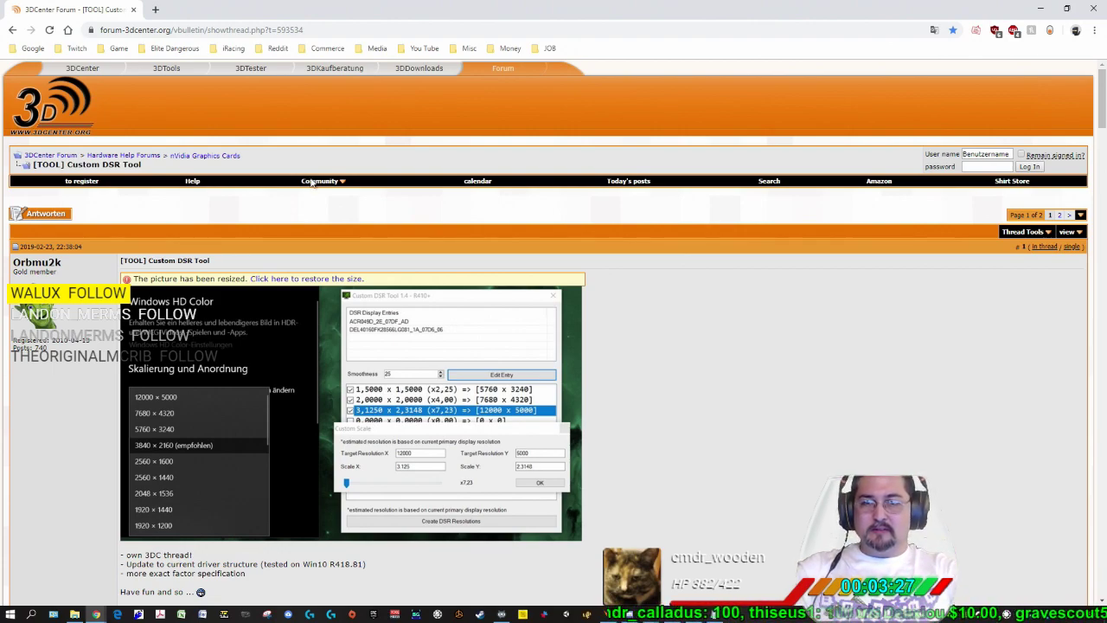
mouse_move(802, 333)
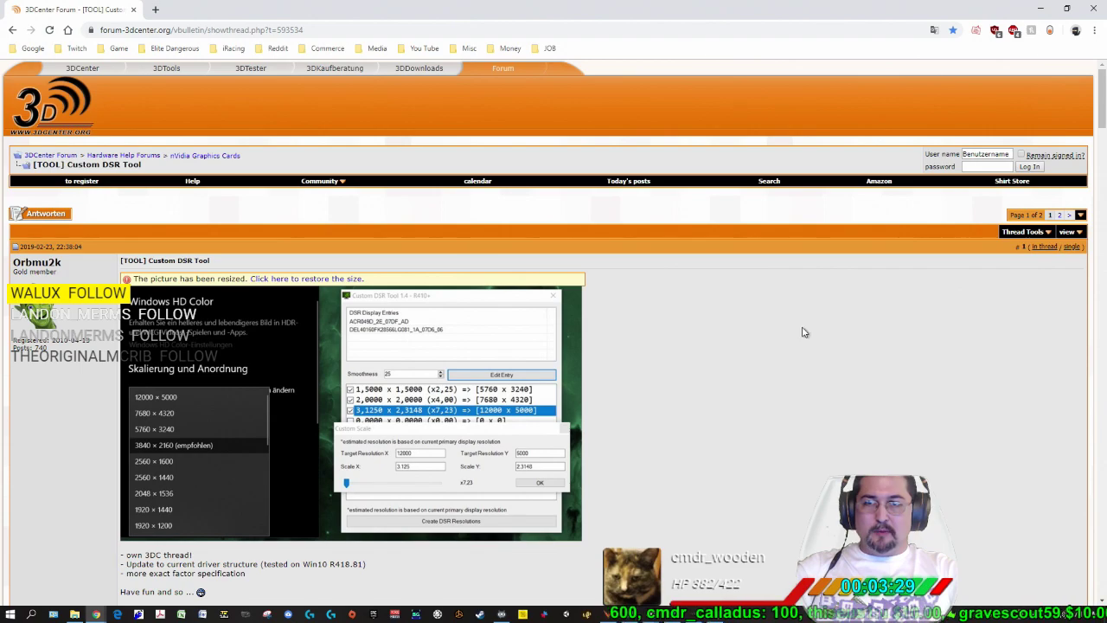
- Browse the forum thread and start downloading CustomDSRTool.zip, then cancel saving it
scroll(down, 3)
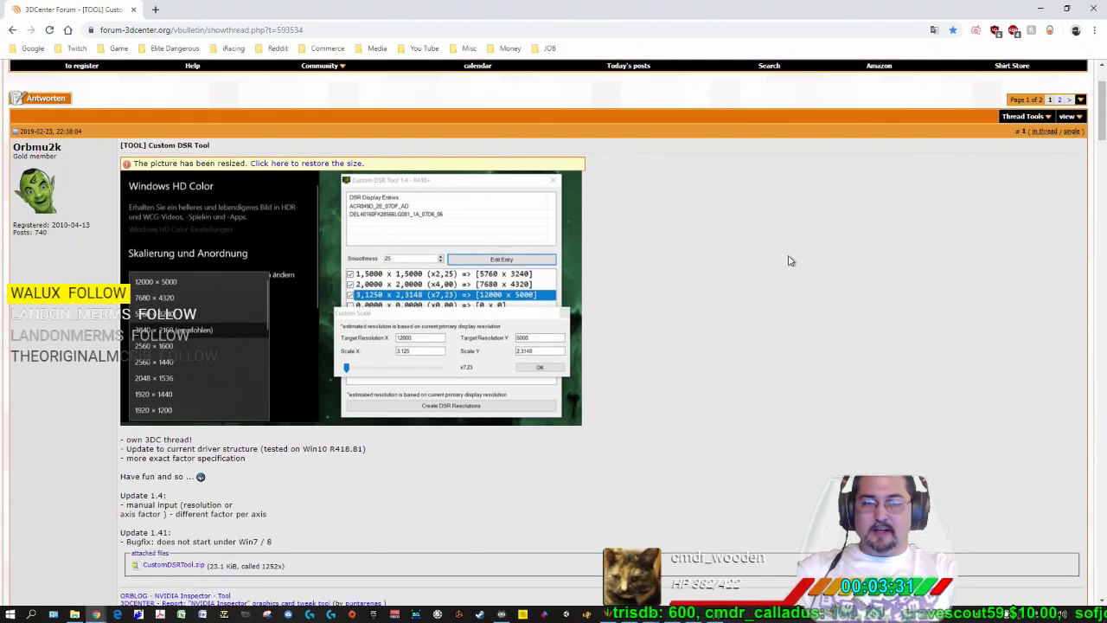
right_click(789, 259)
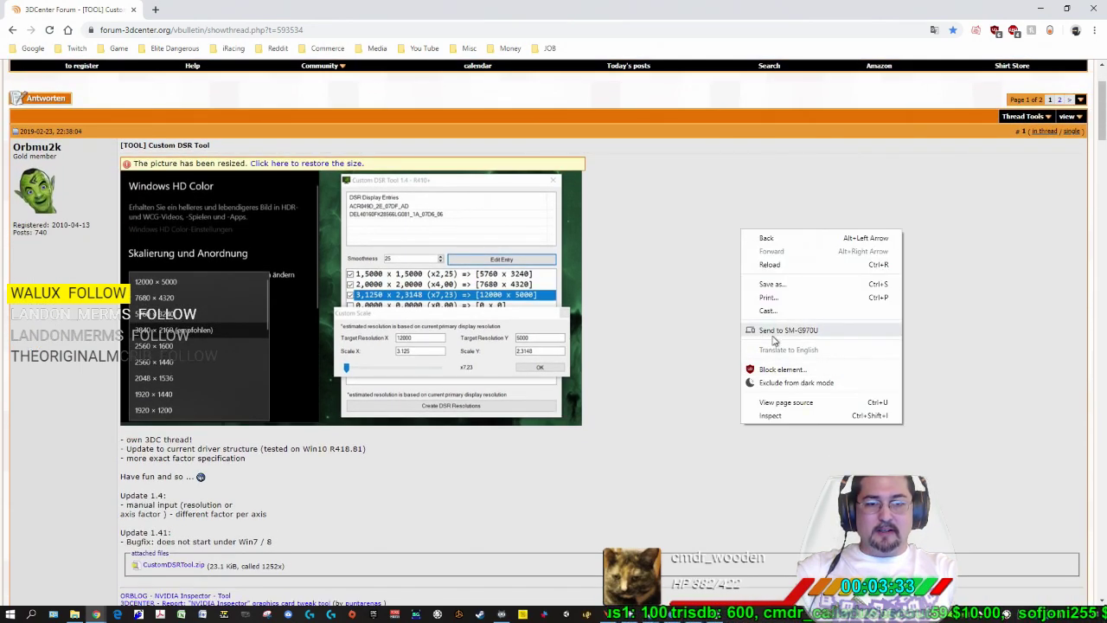
click(644, 343)
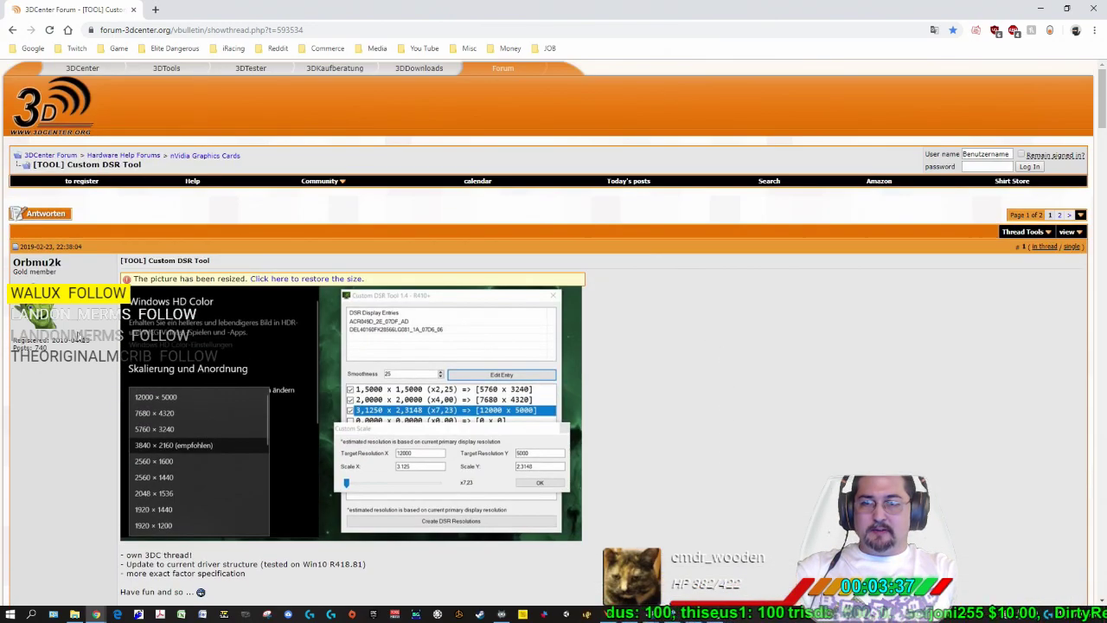
scroll(down, 3)
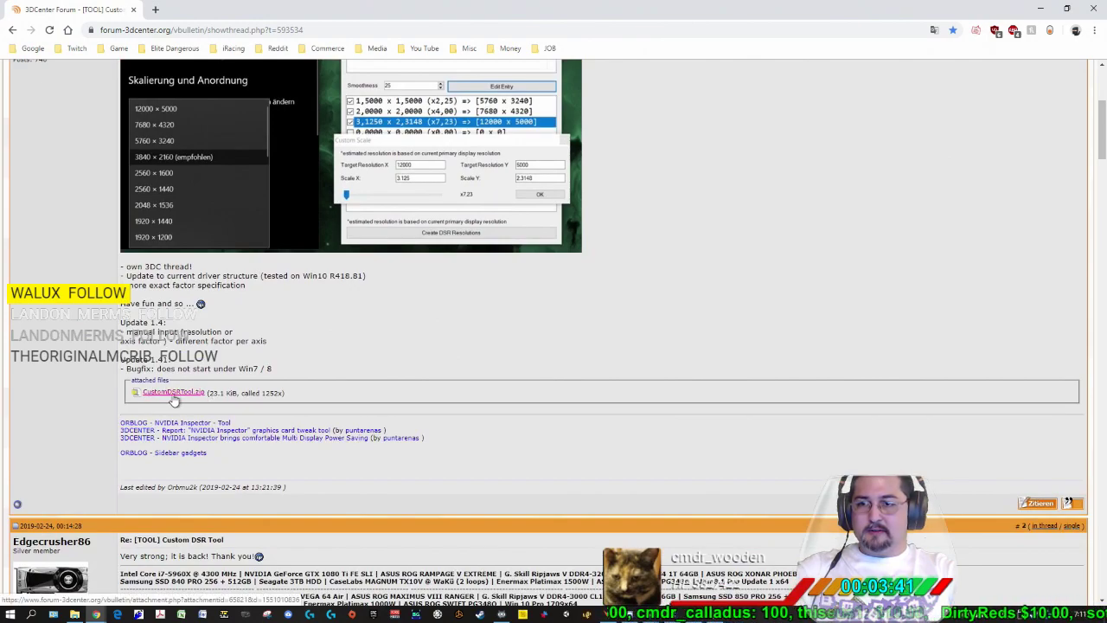
click(173, 393)
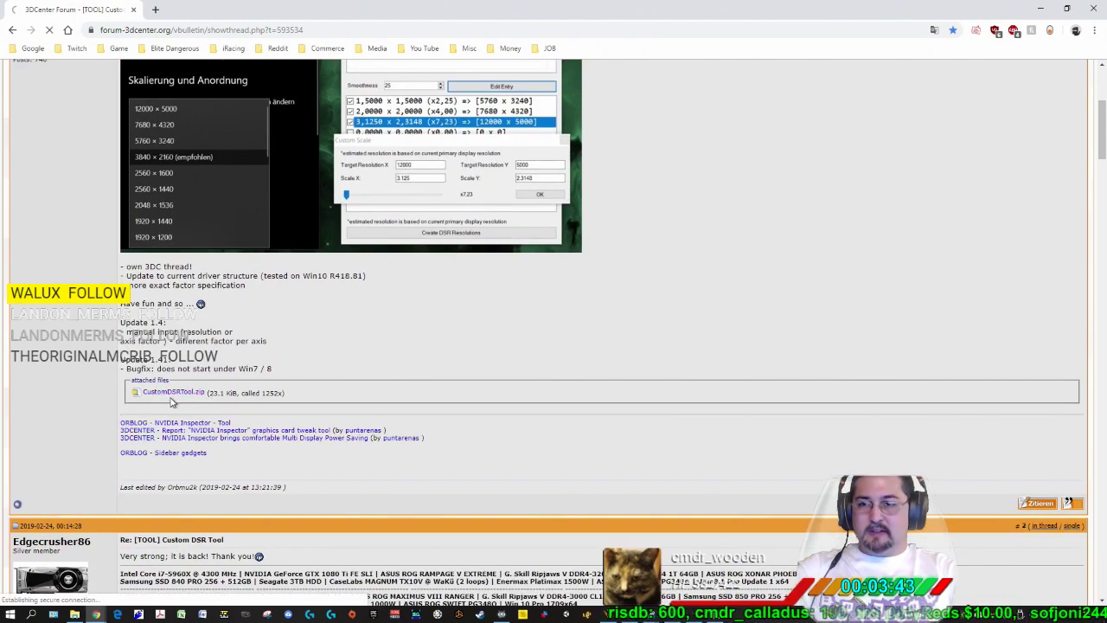
click(173, 393)
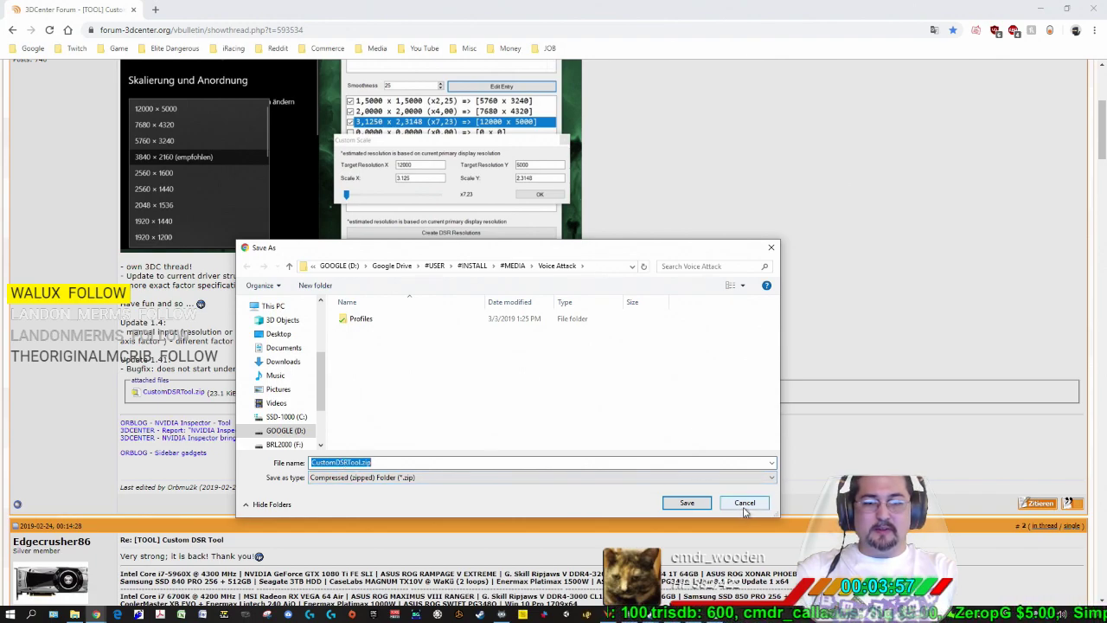
click(744, 502)
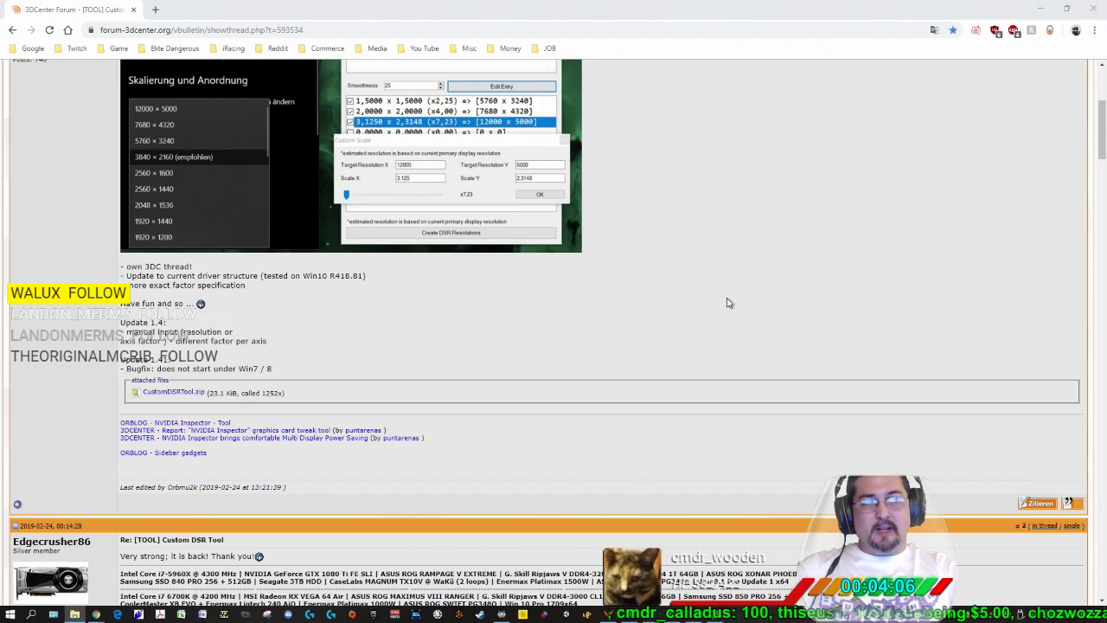
mouse_move(646, 339)
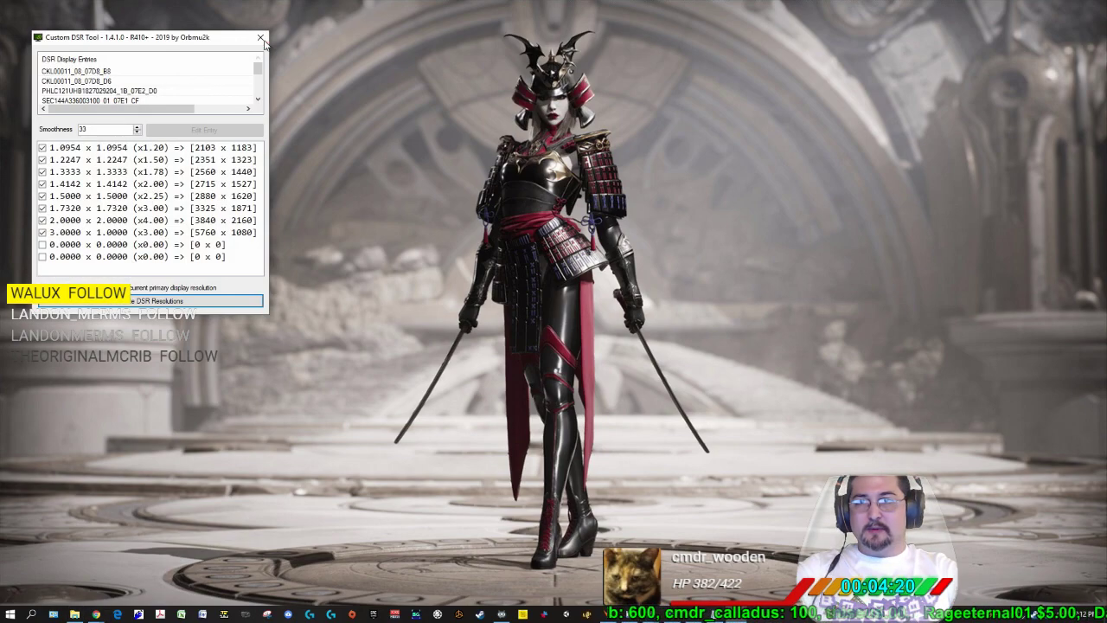
- Close Custom DSR Tool and confirm the DSR - Factors choices in global 3D settings
click(261, 38)
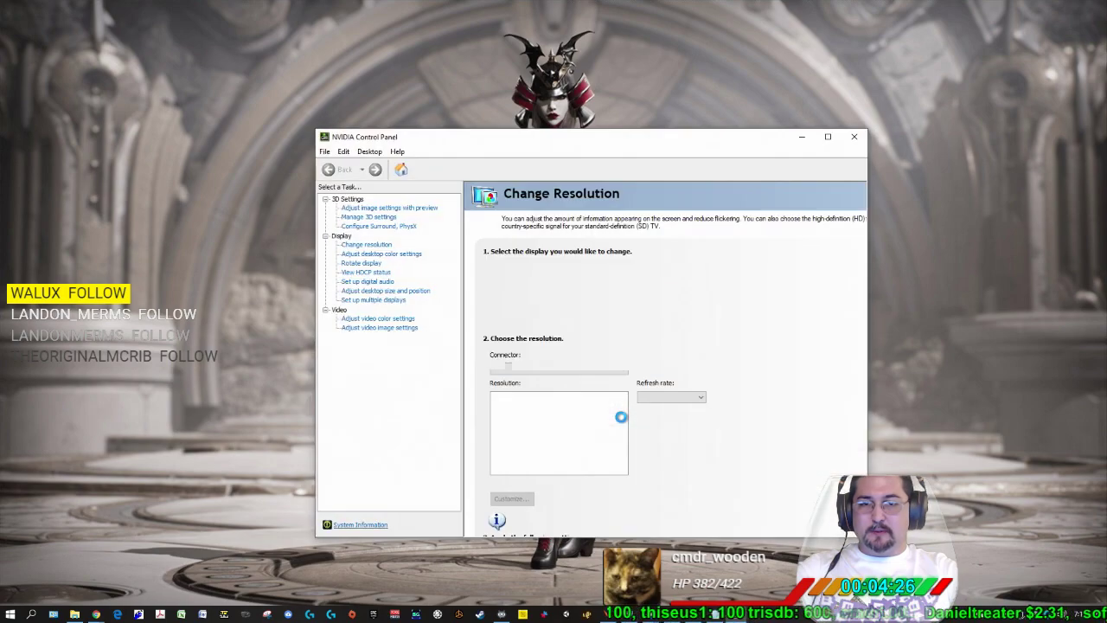
click(366, 244)
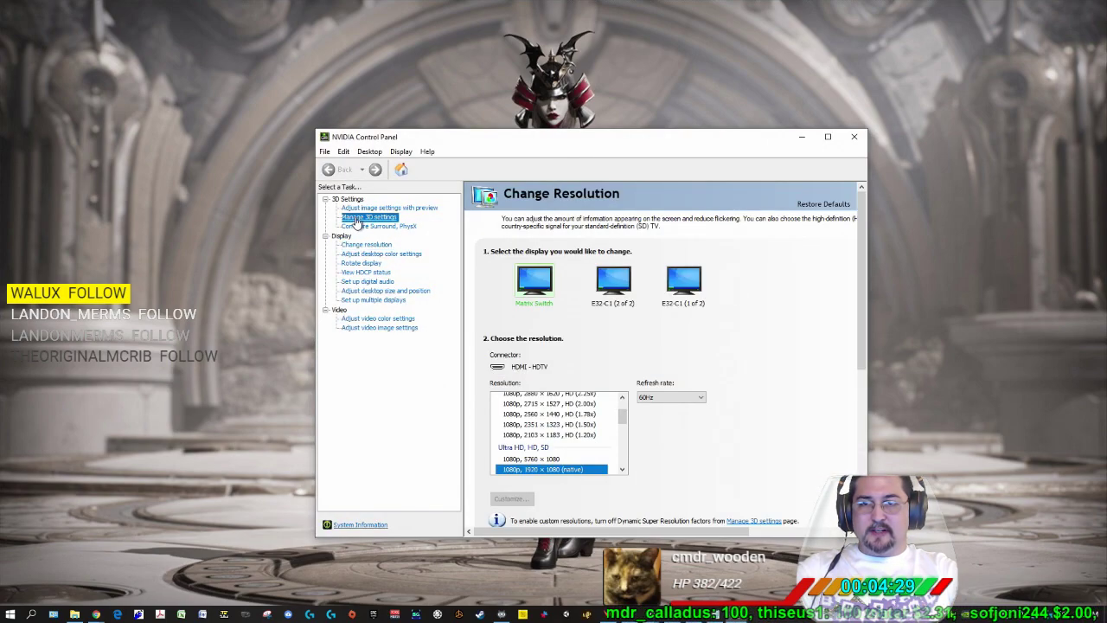
click(370, 216)
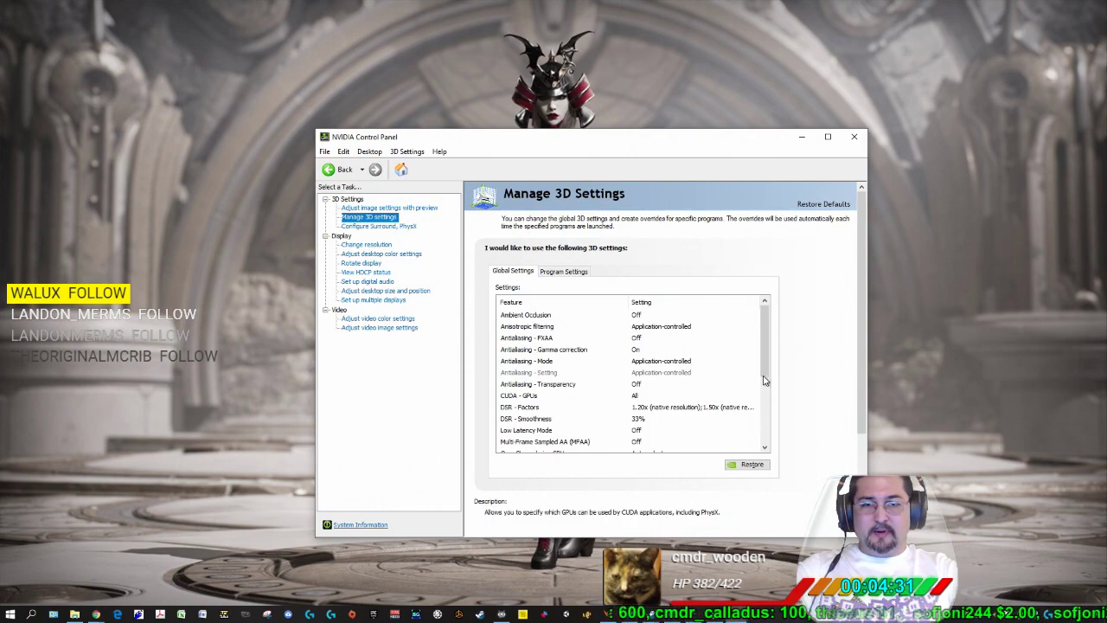
scroll(down, 3)
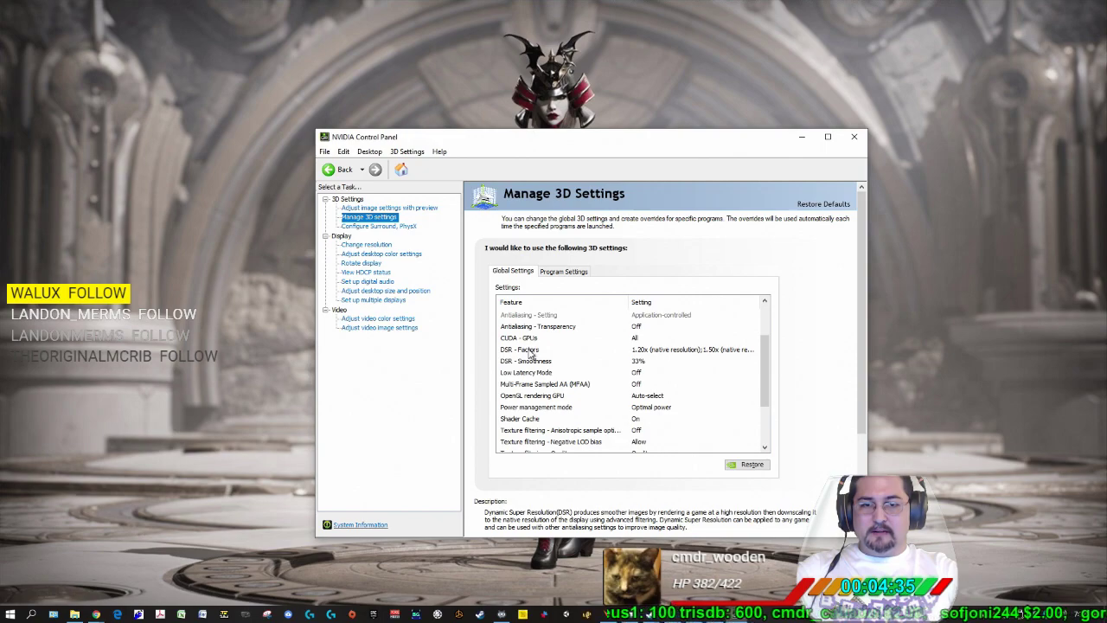
click(562, 349)
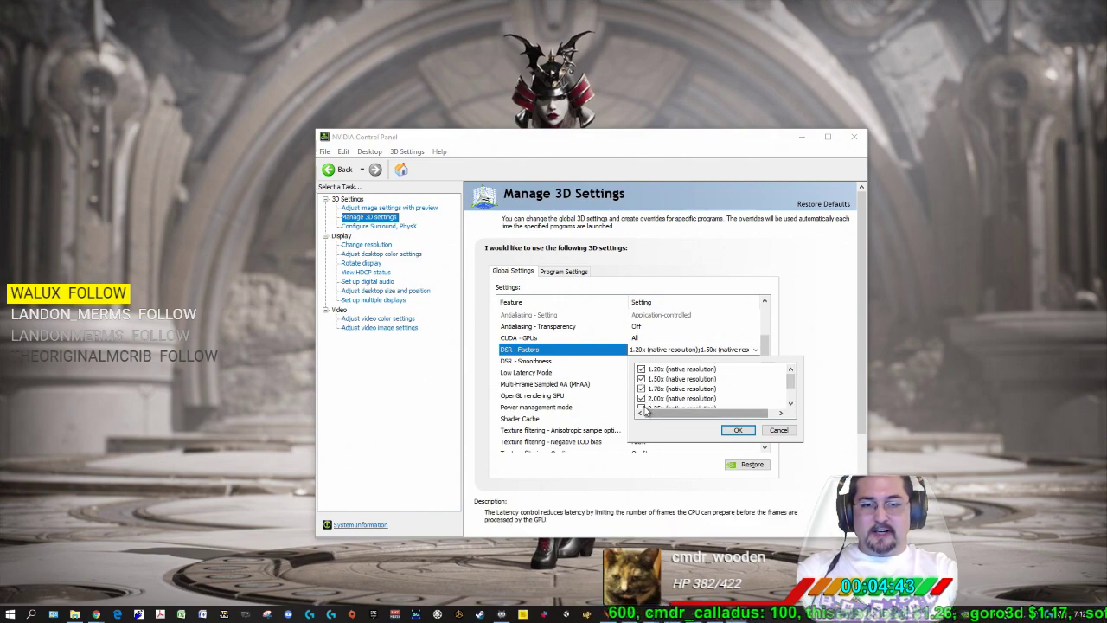
click(789, 397)
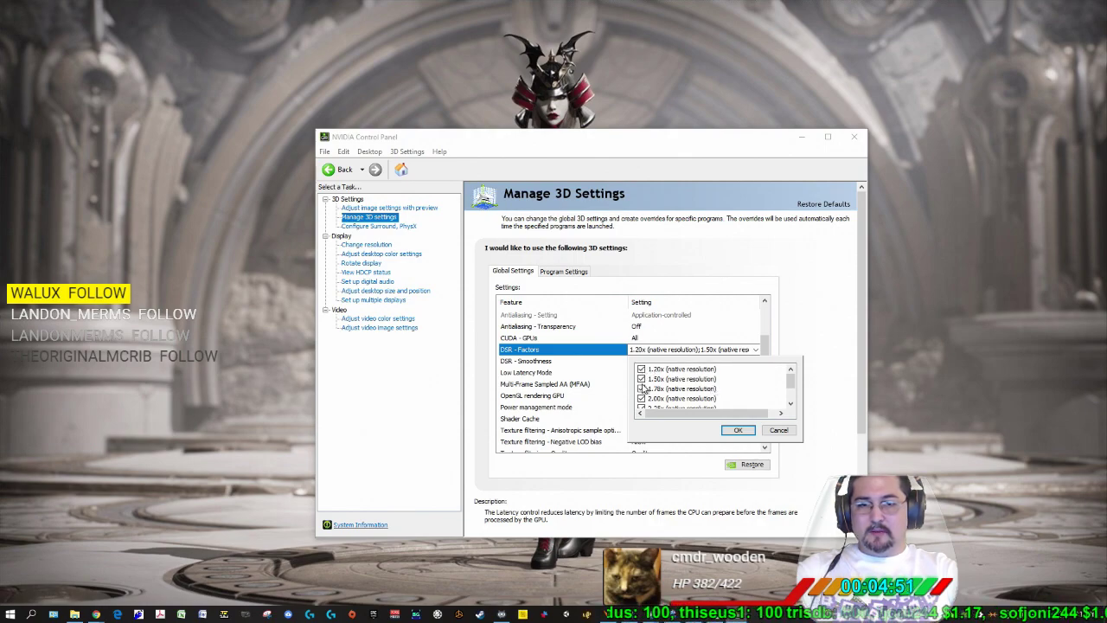
mouse_move(703, 423)
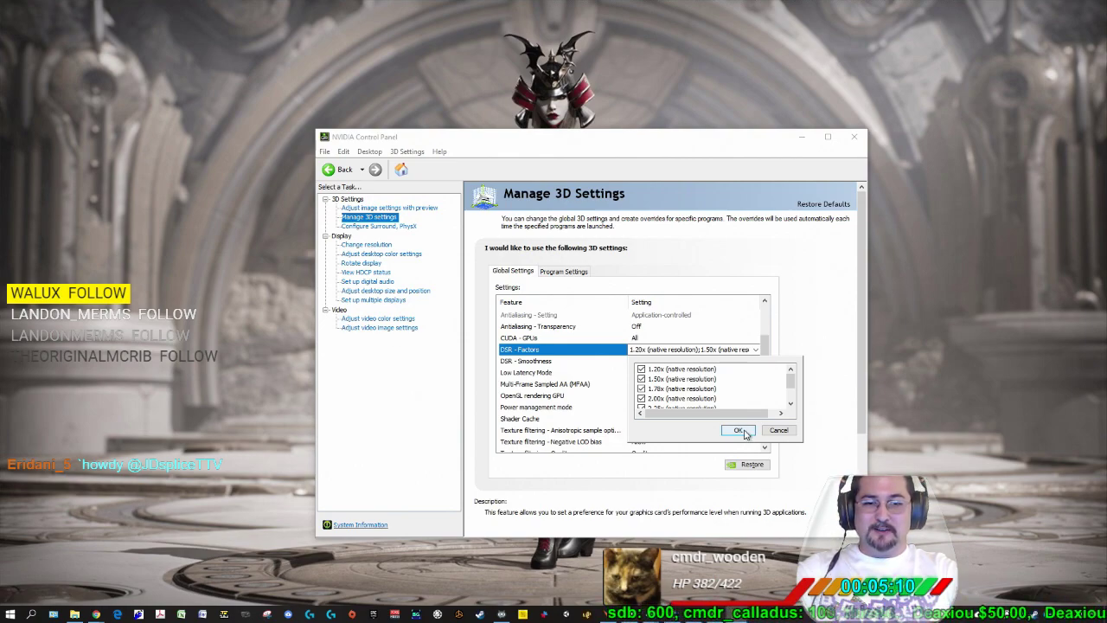
click(737, 430)
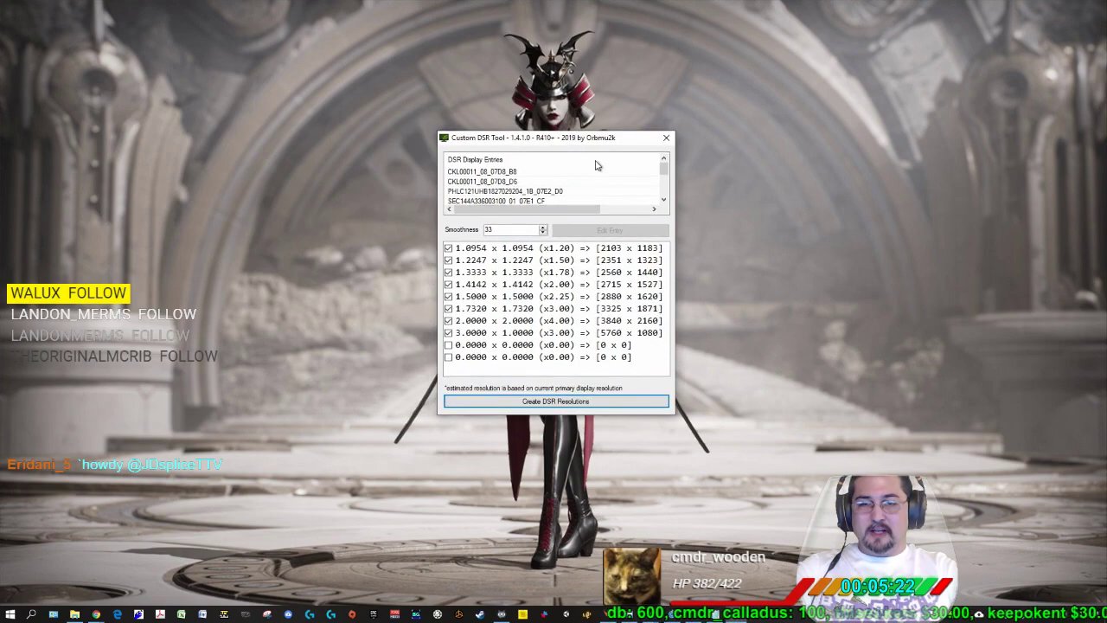
- Edit the 3.0 × 1.0 factor to 5760 × 1080 and create the DSR resolutions
click(554, 332)
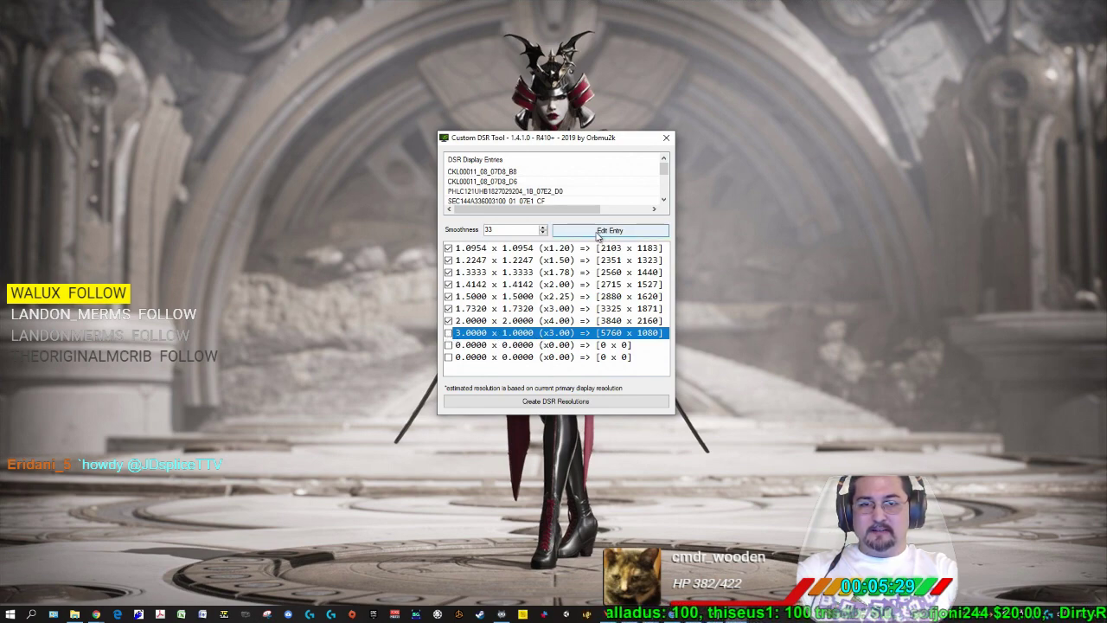
click(609, 230)
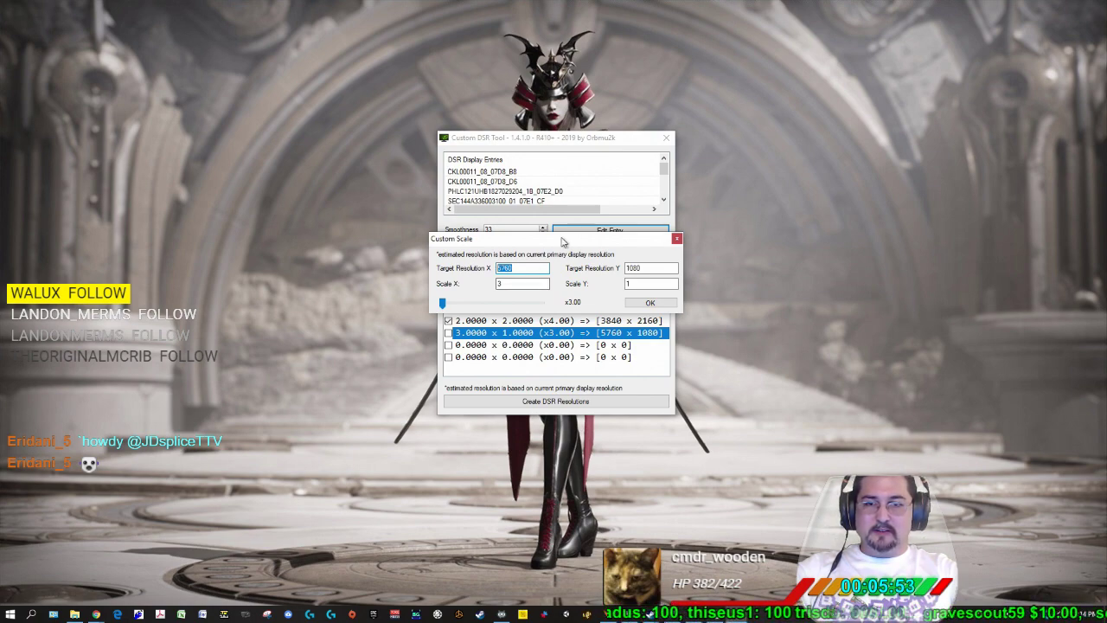
mouse_move(361, 274)
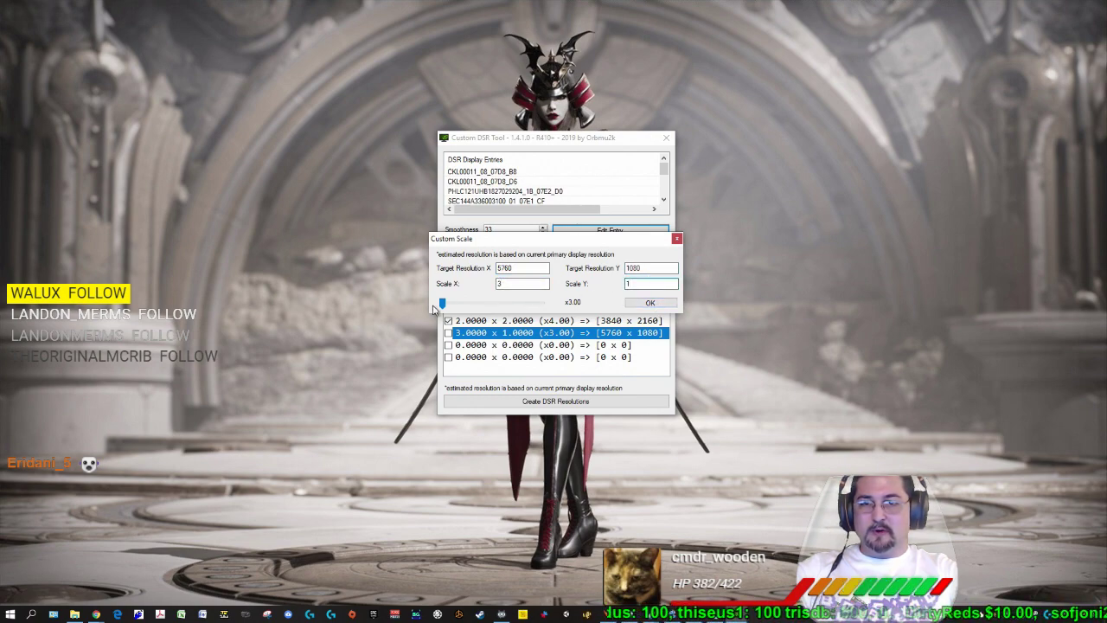
click(650, 302)
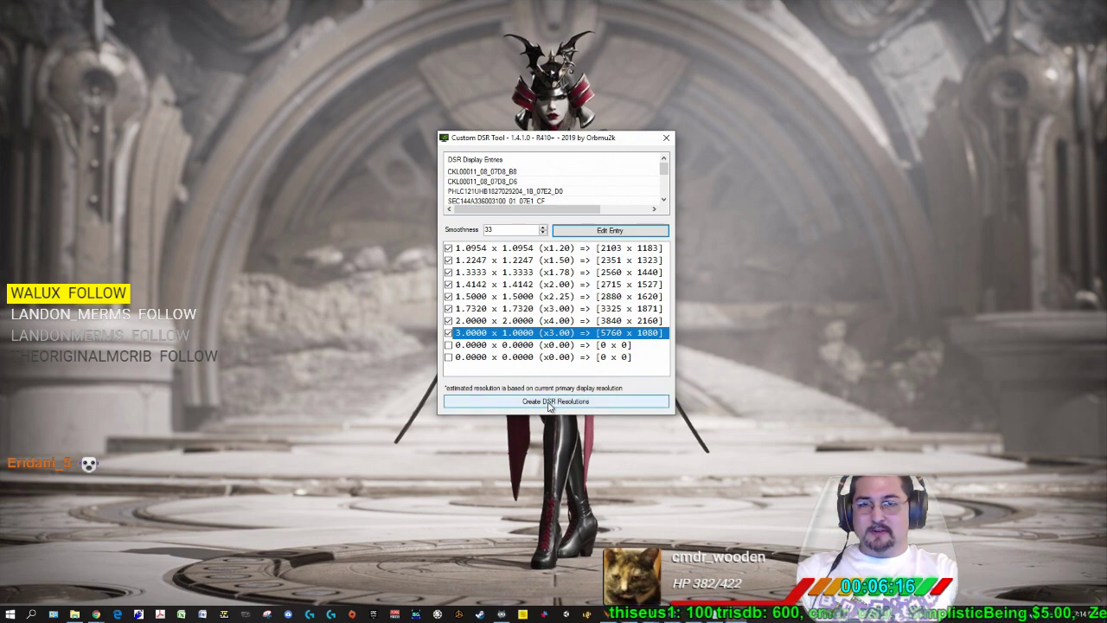
click(555, 401)
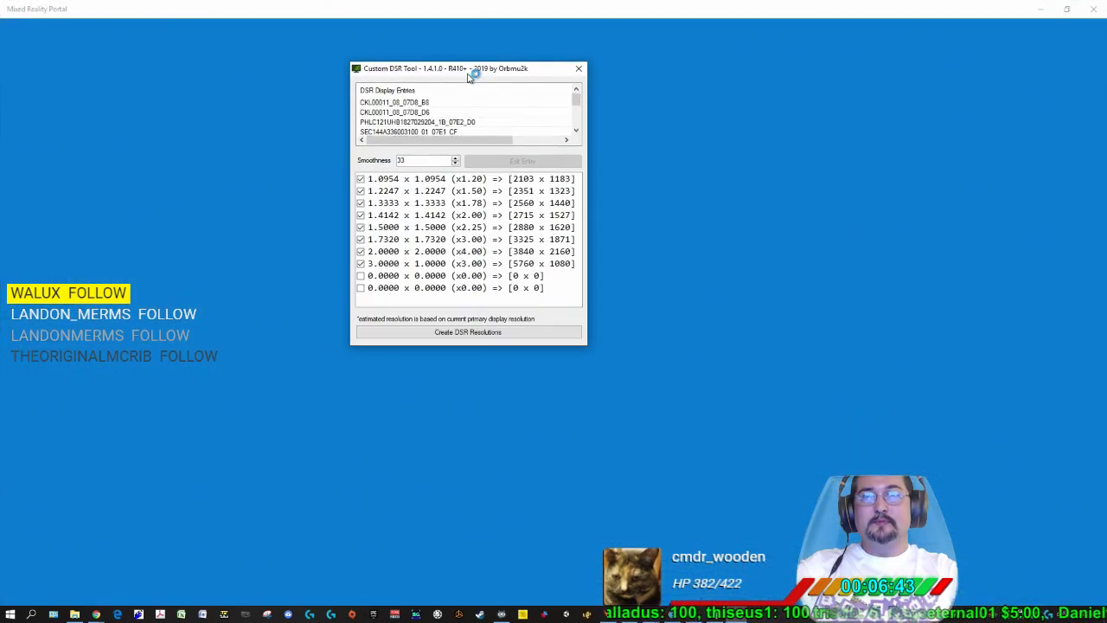
- Shut down Windows Mixed Reality from Mixed Reality Portal and confirm the shutdown
click(578, 69)
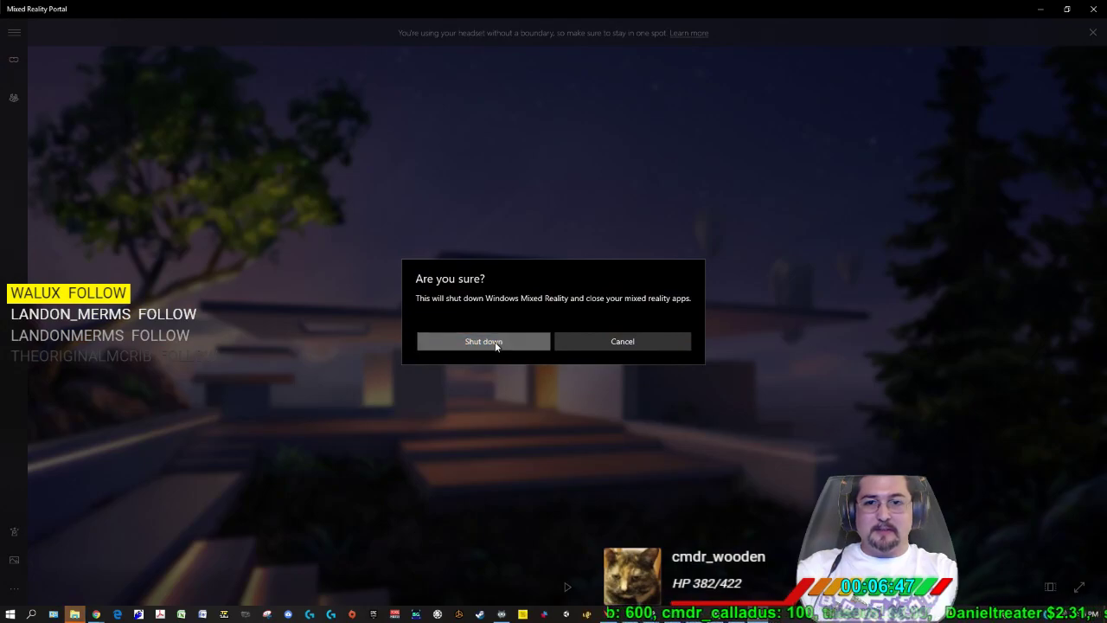
click(482, 341)
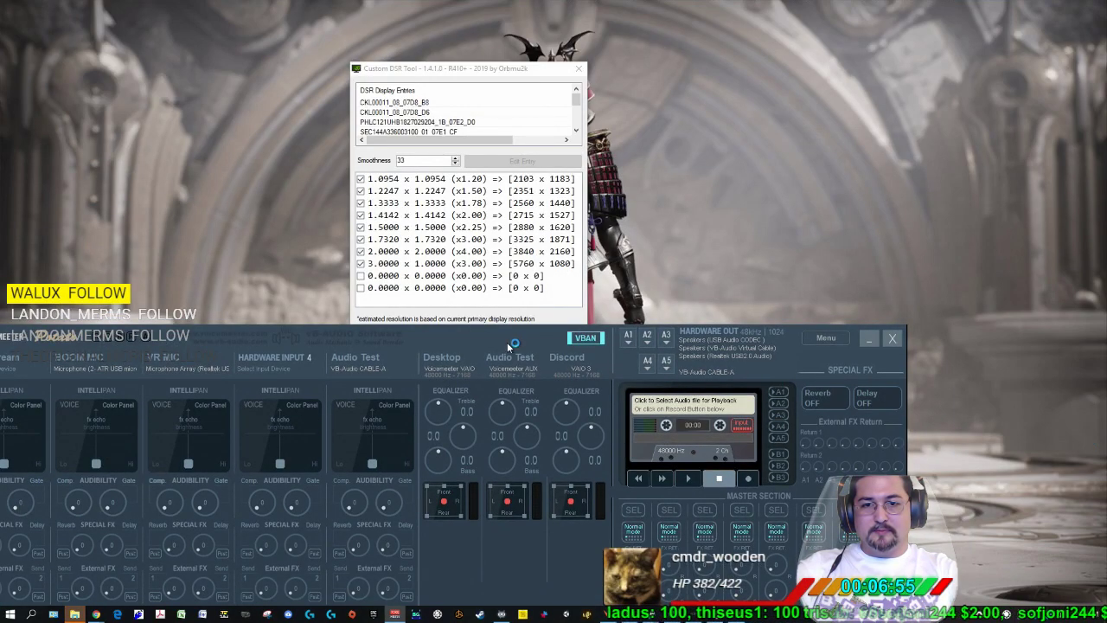
click(825, 338)
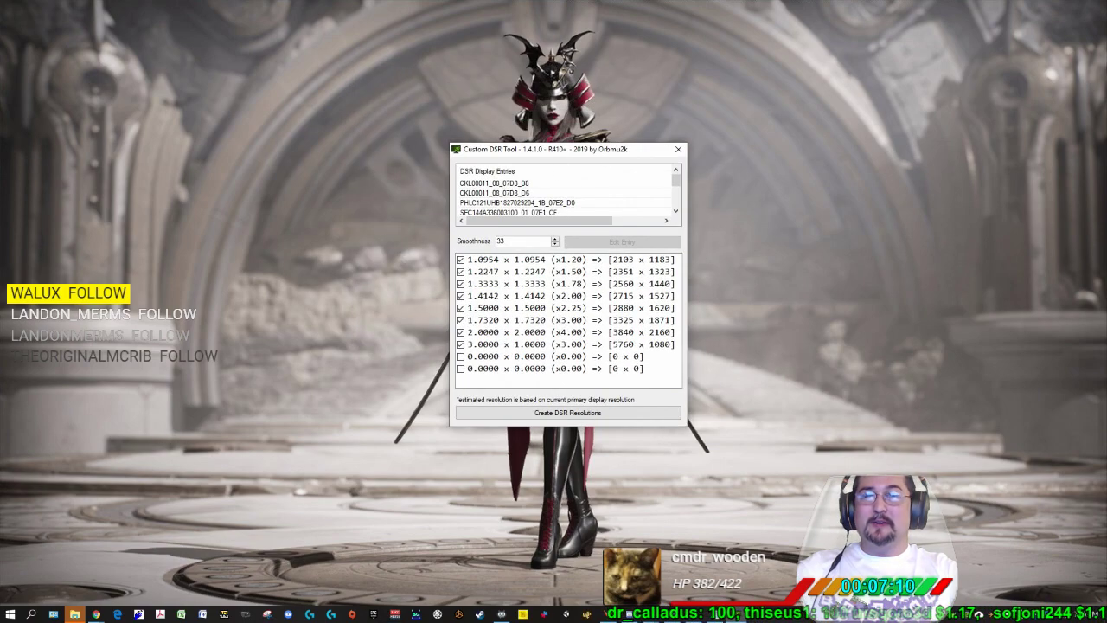
mouse_move(722, 322)
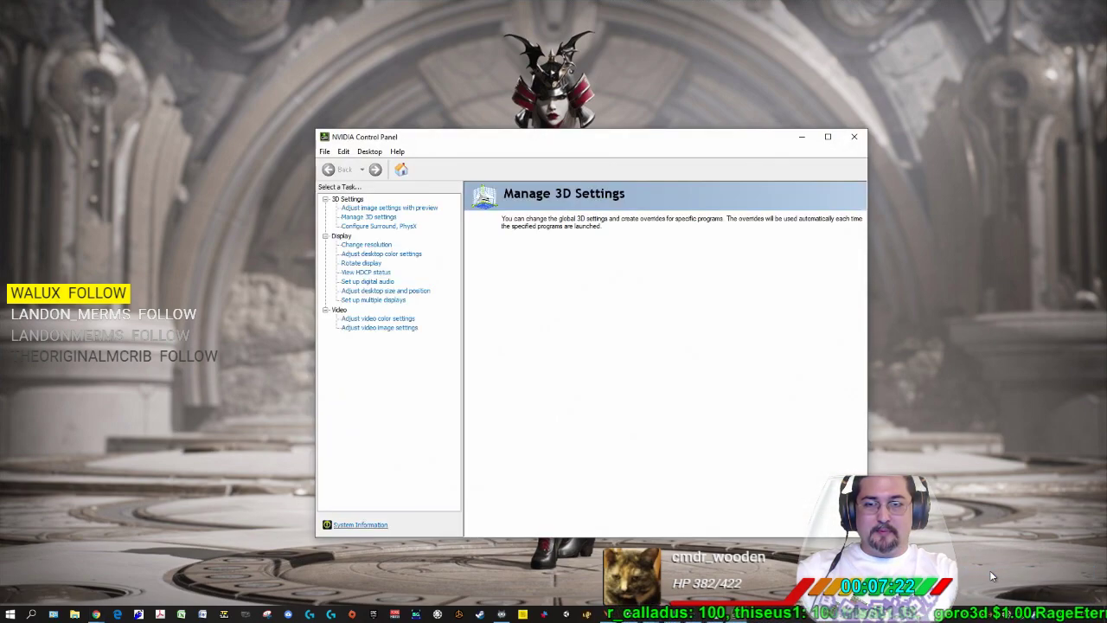
- Open Manage 3D settings to show DSR - Factors and 33% DSR smoothness
click(367, 216)
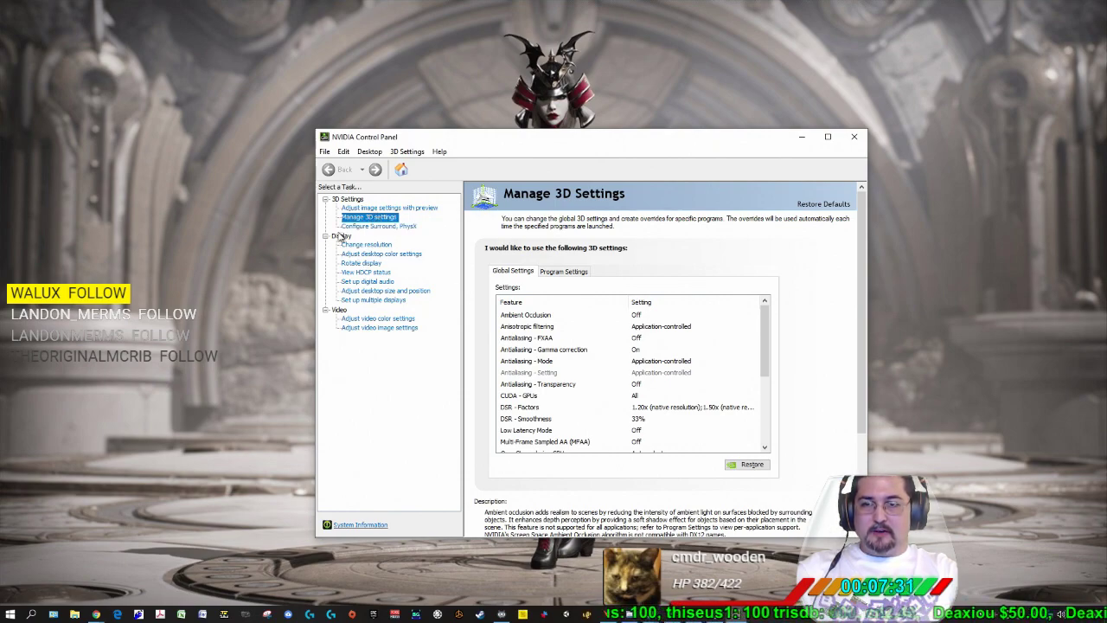
mouse_move(372, 258)
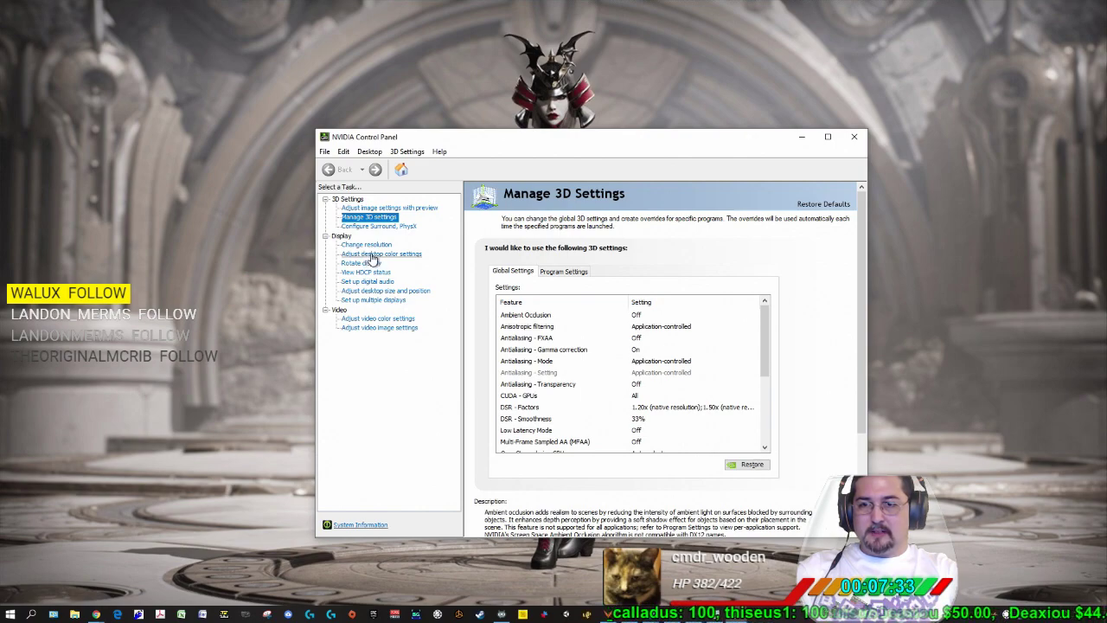
- Select 1080p, 5760 × 1080 on the Change Resolution page for the Matrix Switch display
click(382, 253)
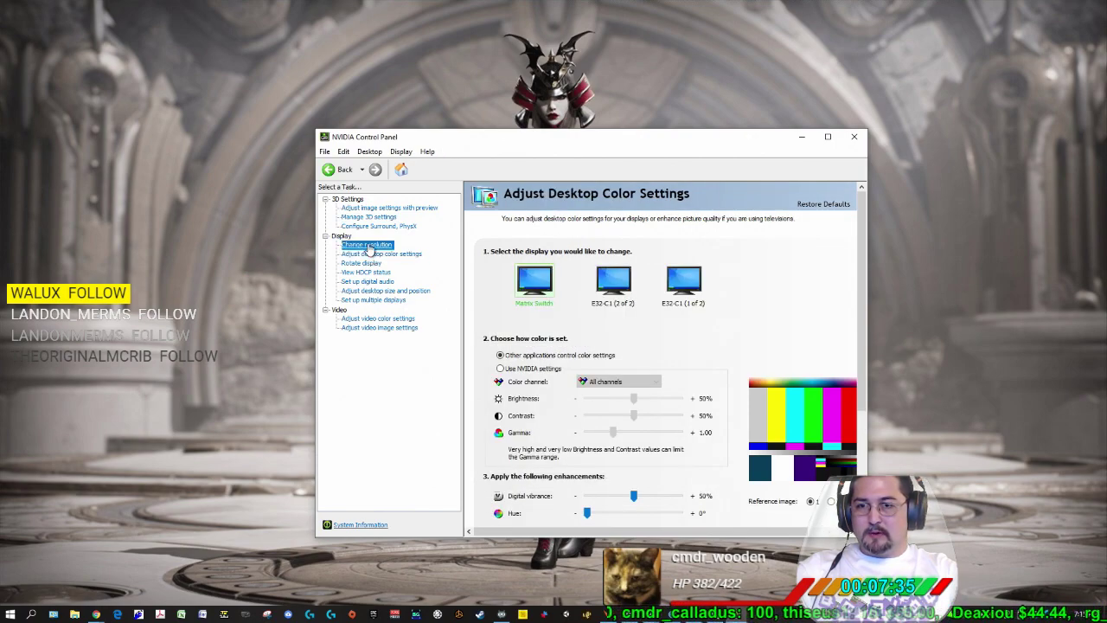
click(366, 245)
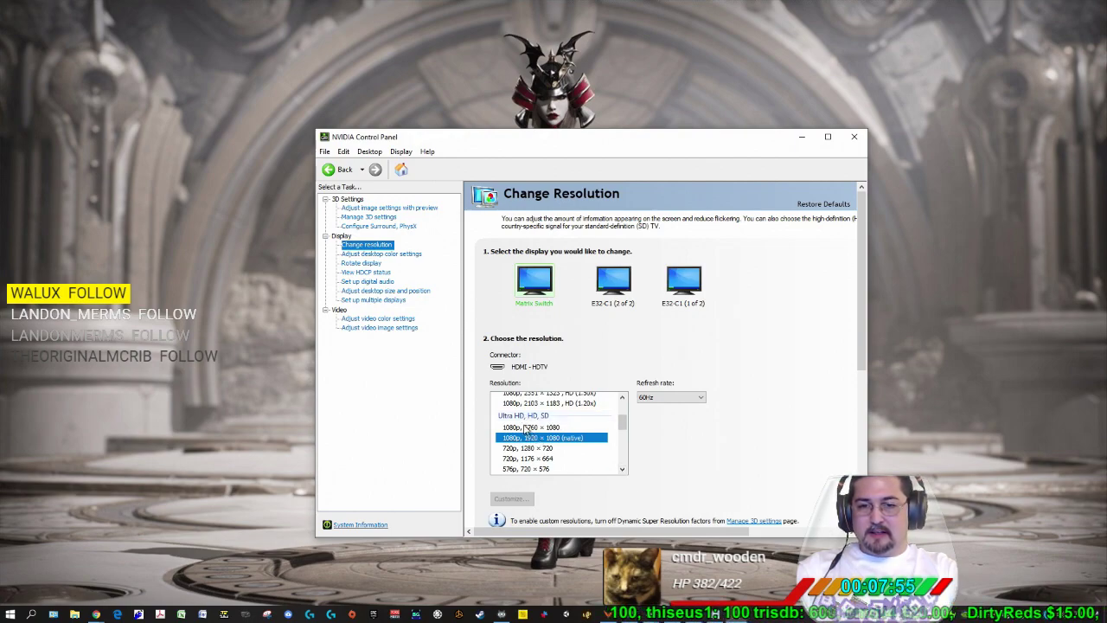
click(551, 426)
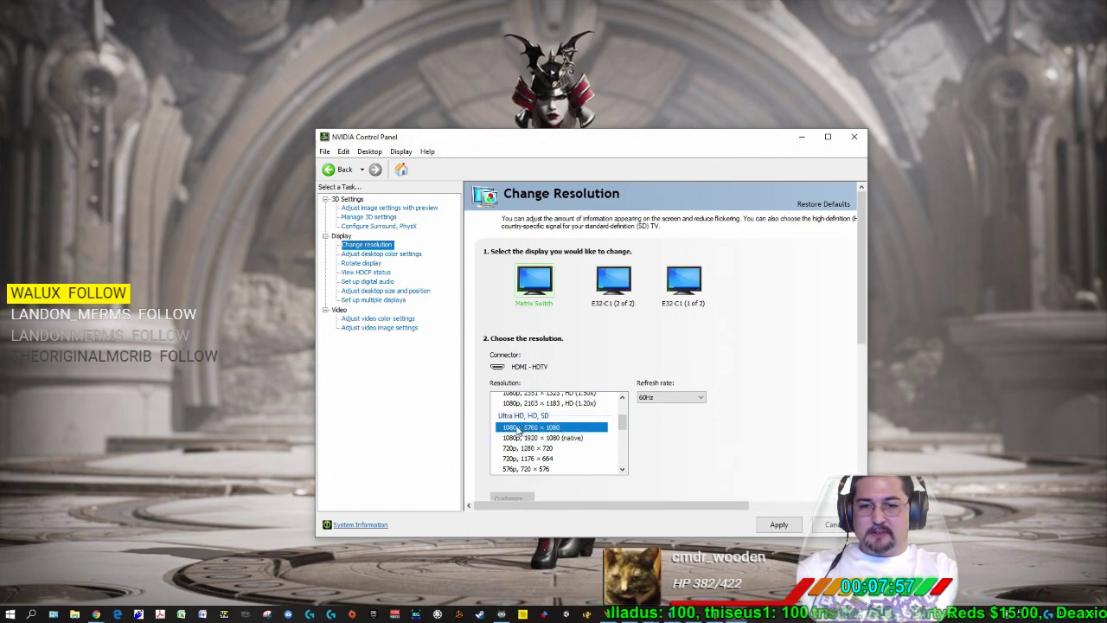
mouse_move(640, 474)
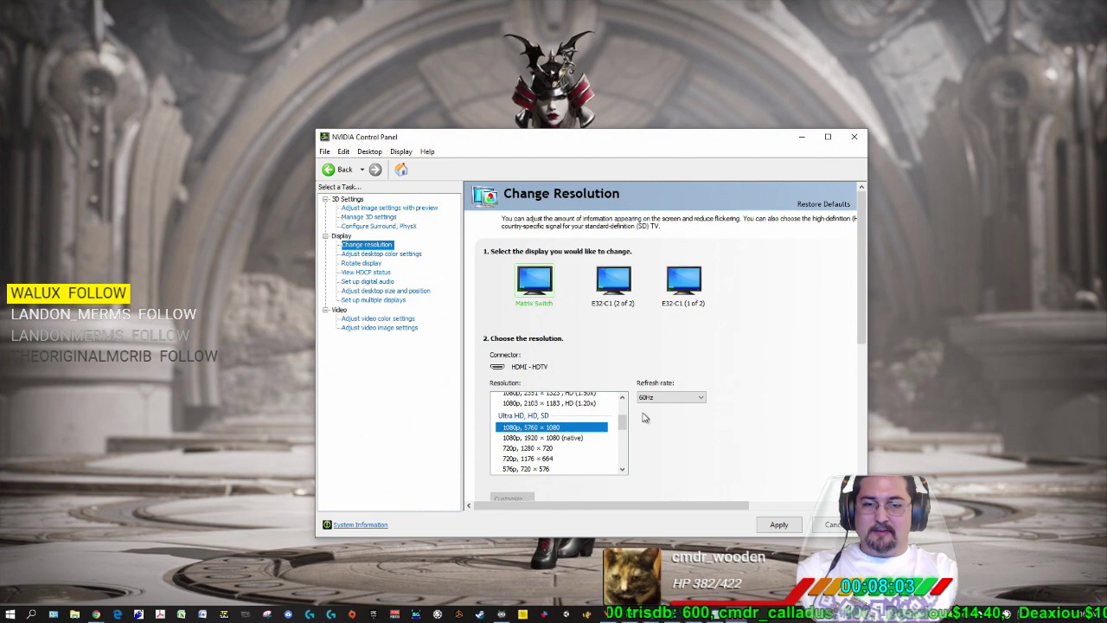
mouse_move(631, 411)
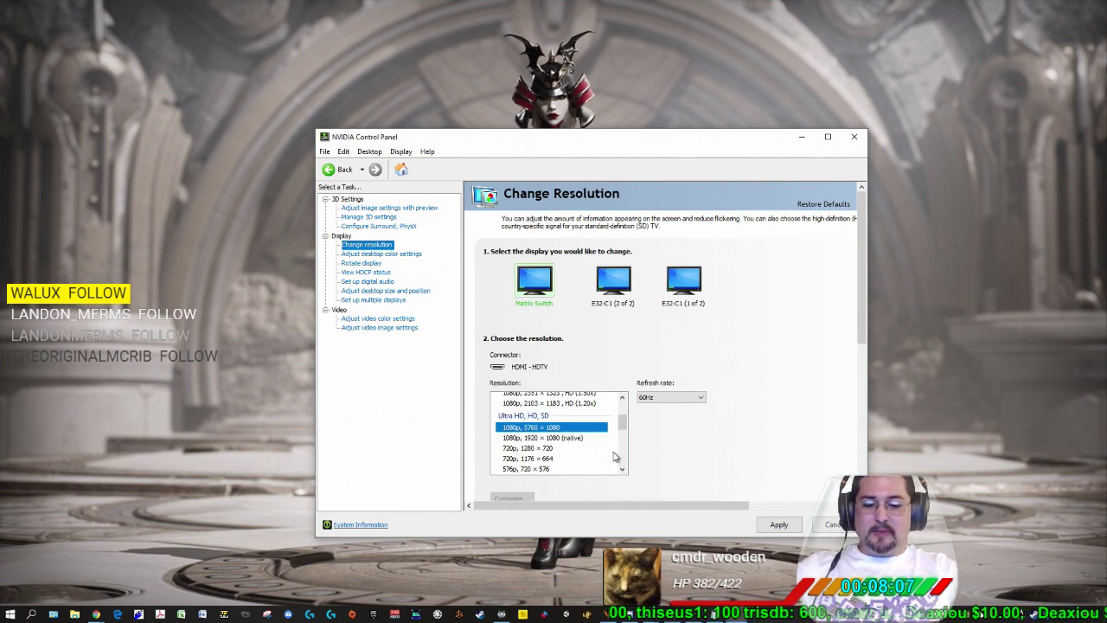
mouse_move(595, 436)
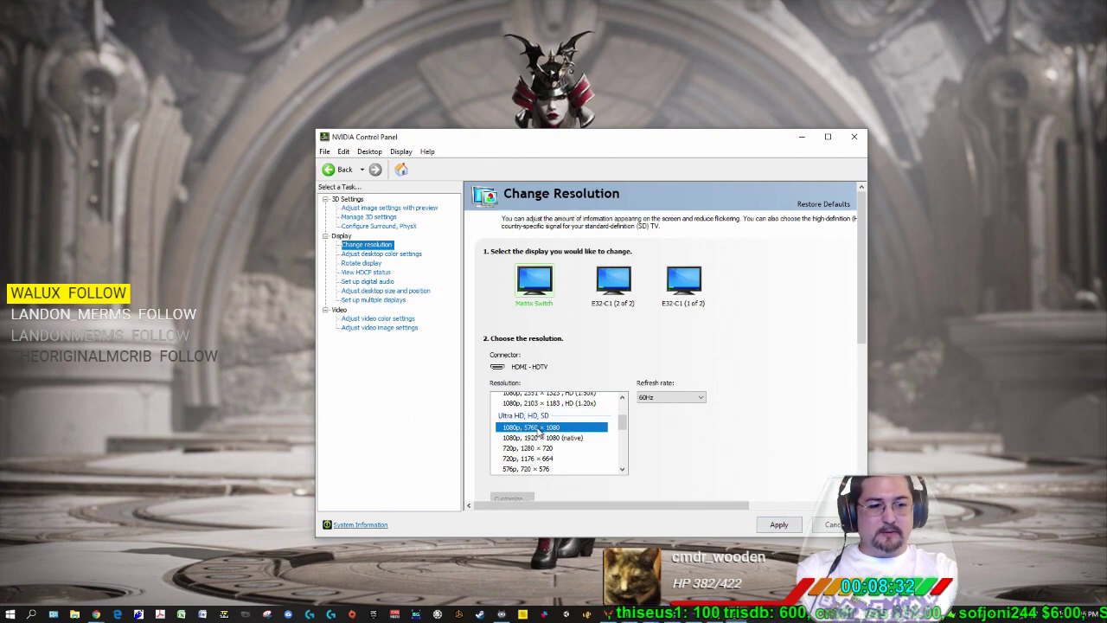
mouse_move(796, 497)
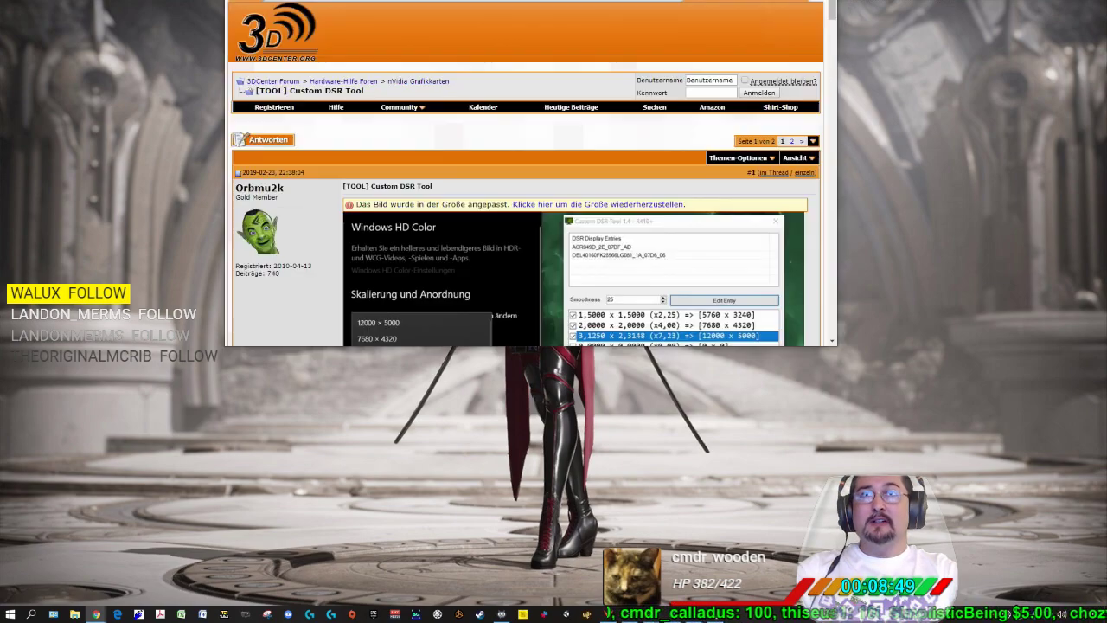
- Open the Game bookmarks folder on Chrome's bookmarks bar
click(118, 47)
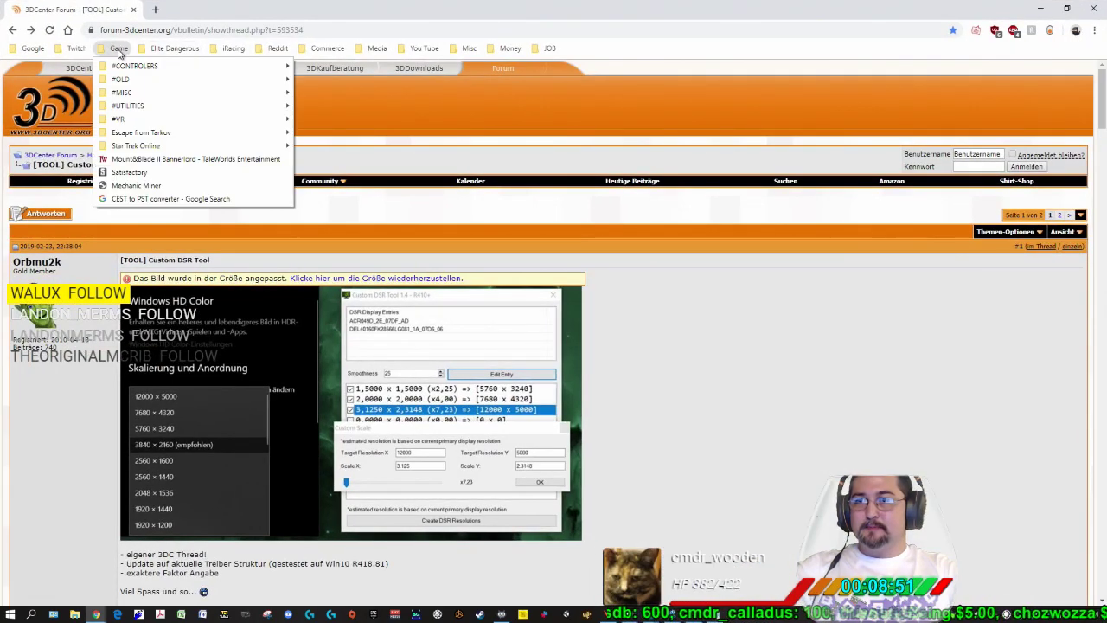
mouse_move(119, 119)
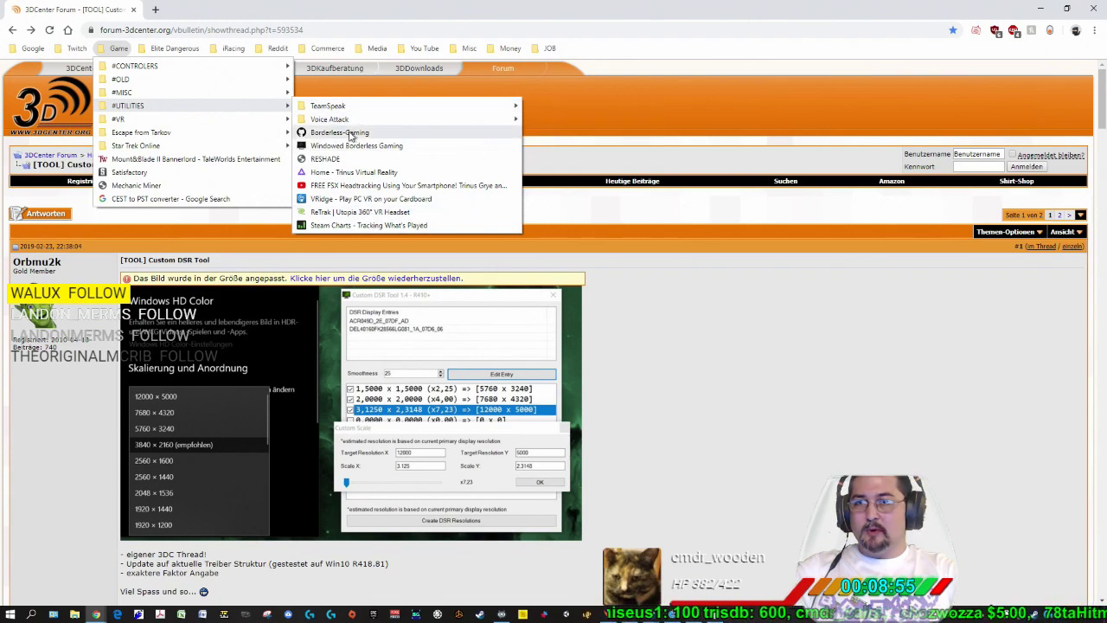
- Open the Borderless Gaming GitHub releases page and scroll through version 9.5.6
click(339, 133)
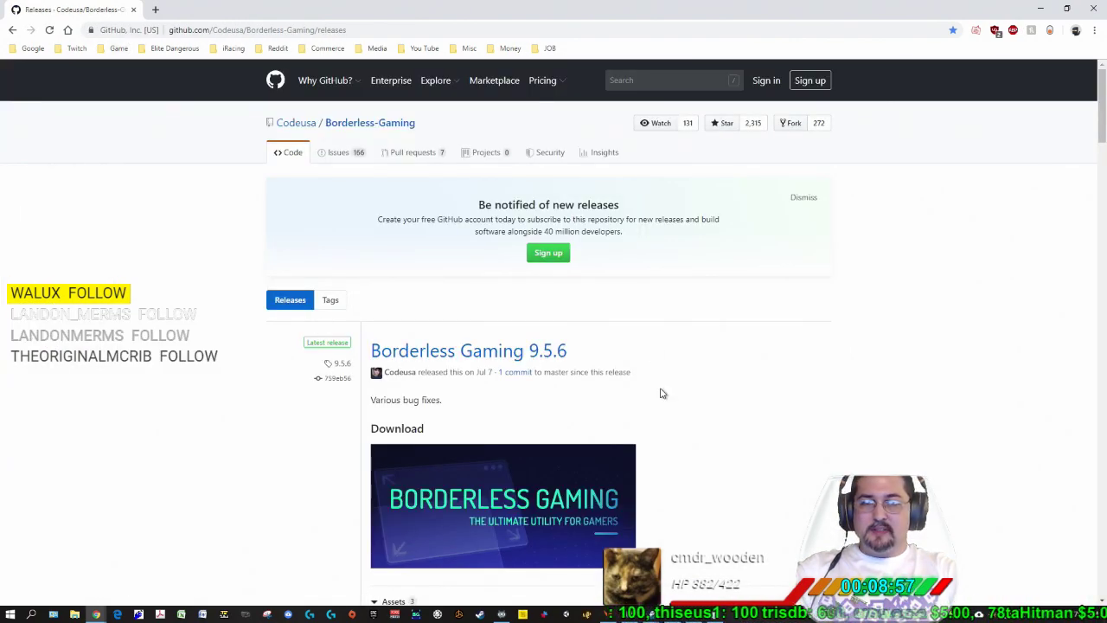
scroll(down, 3)
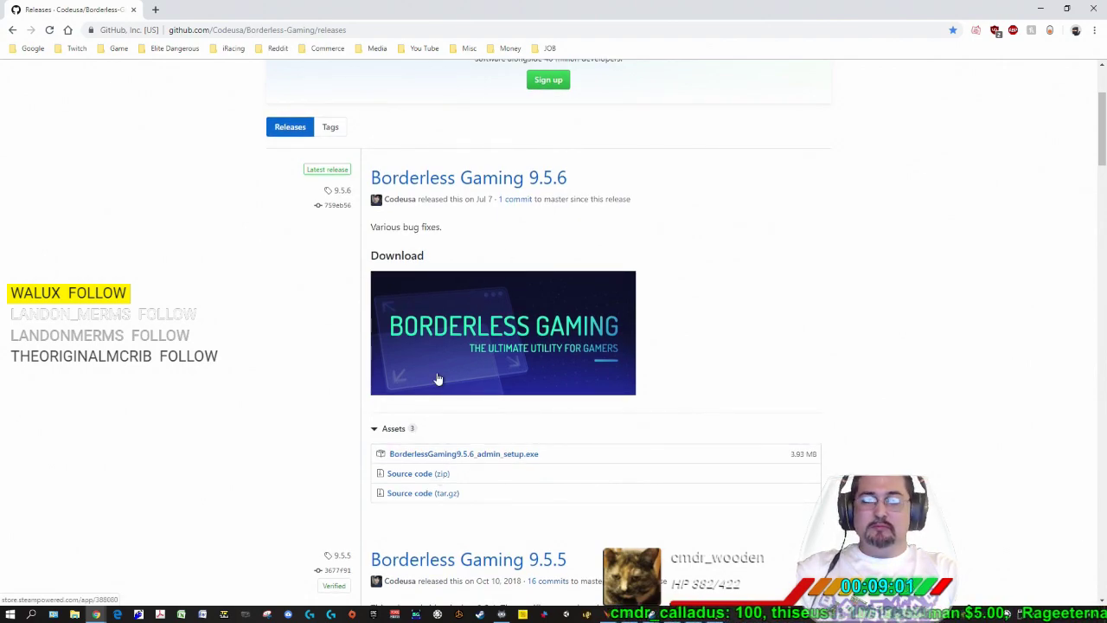
scroll(down, 3)
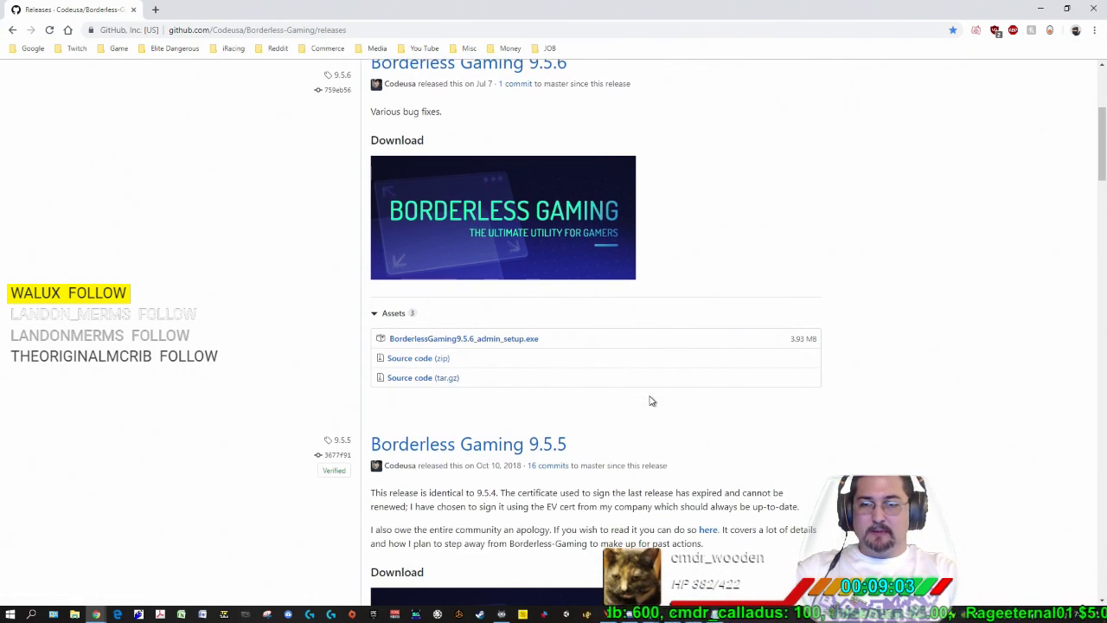
scroll(down, 3)
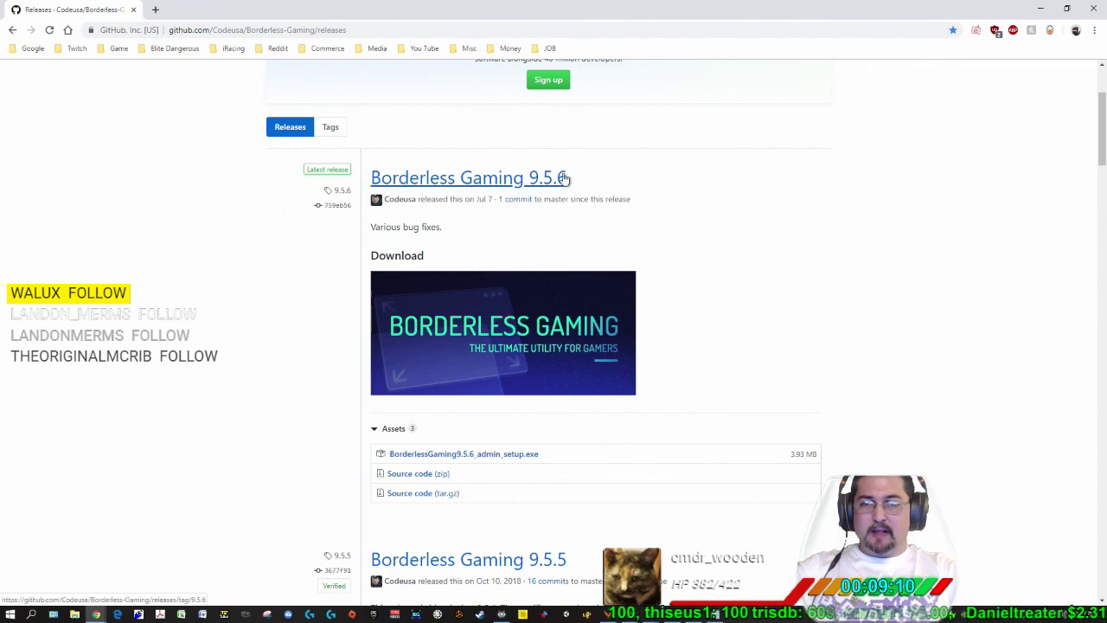
scroll(down, 3)
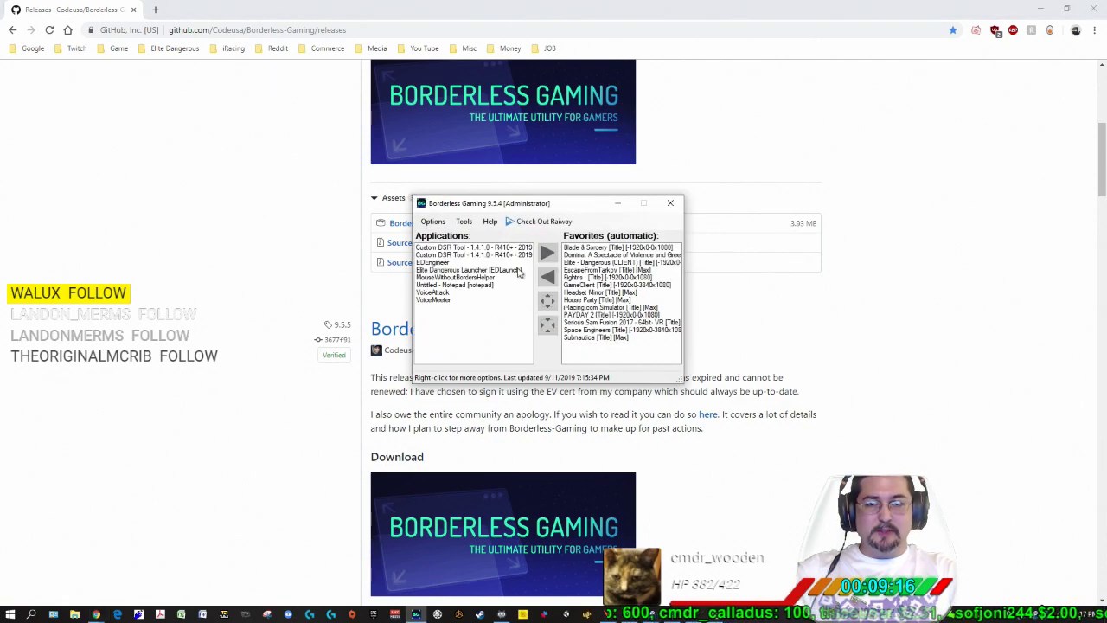
- Close the Borderless Gaming window and keep scrolling through the releases
click(490, 221)
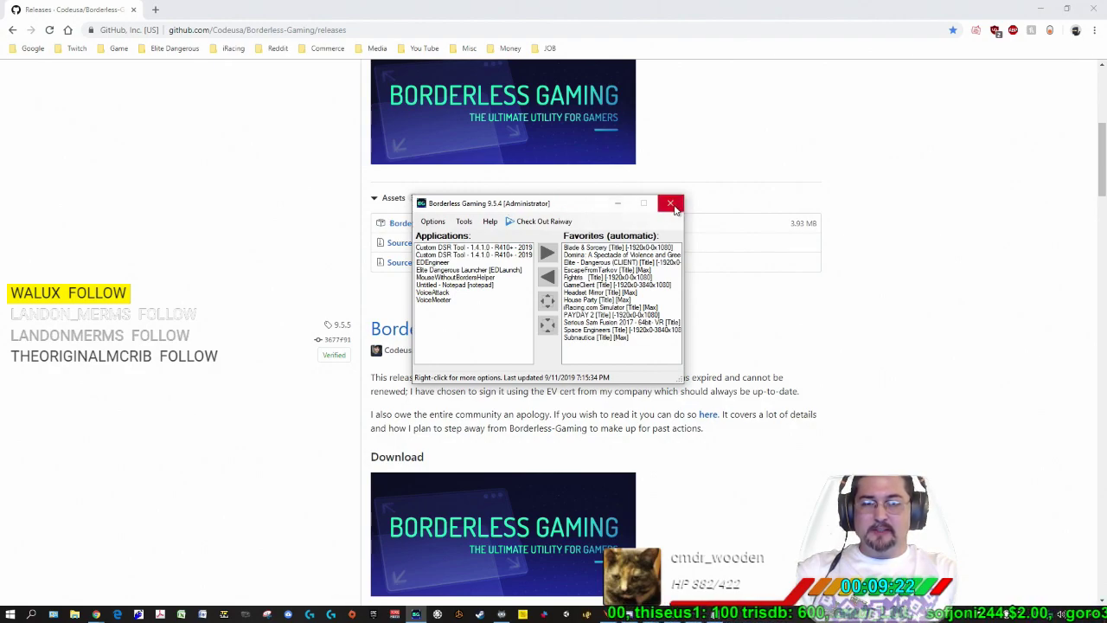
click(672, 203)
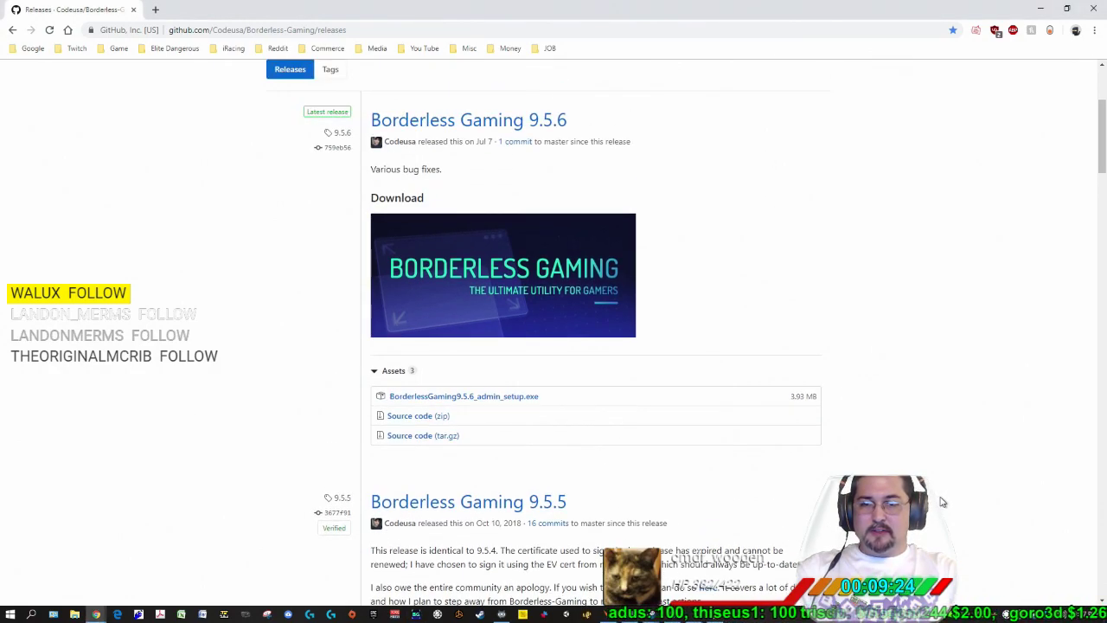
scroll(down, 3)
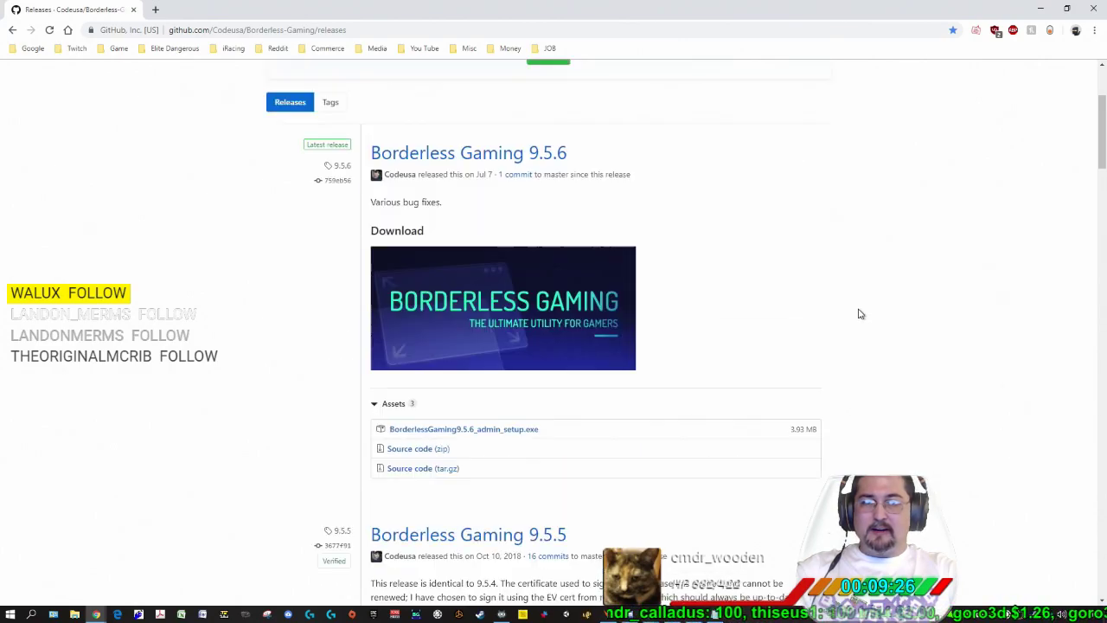
scroll(up, 3)
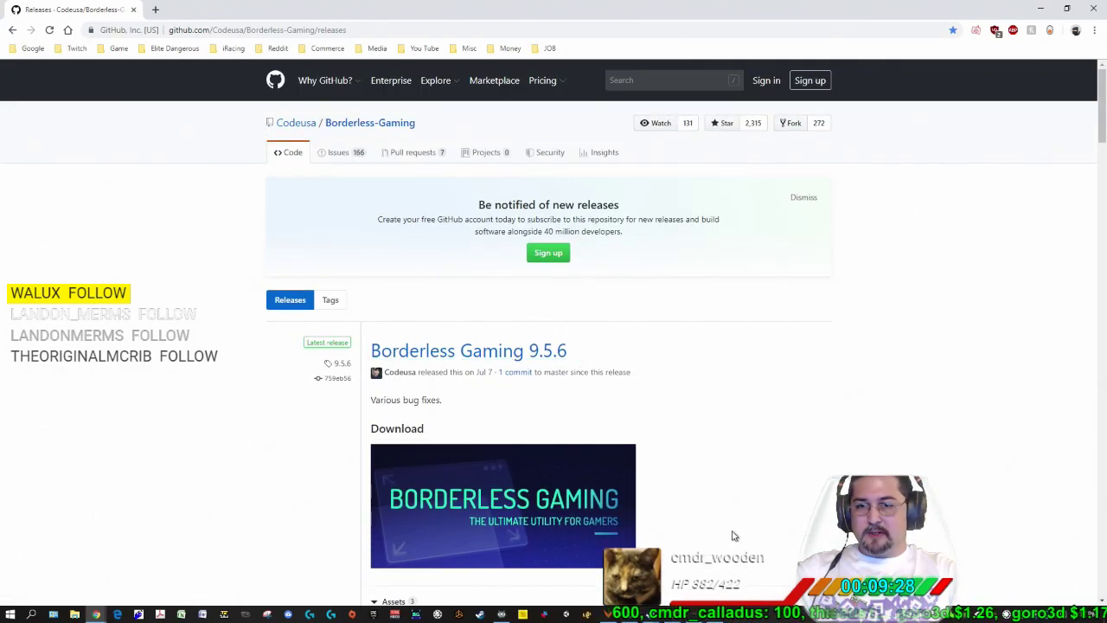
scroll(down, 3)
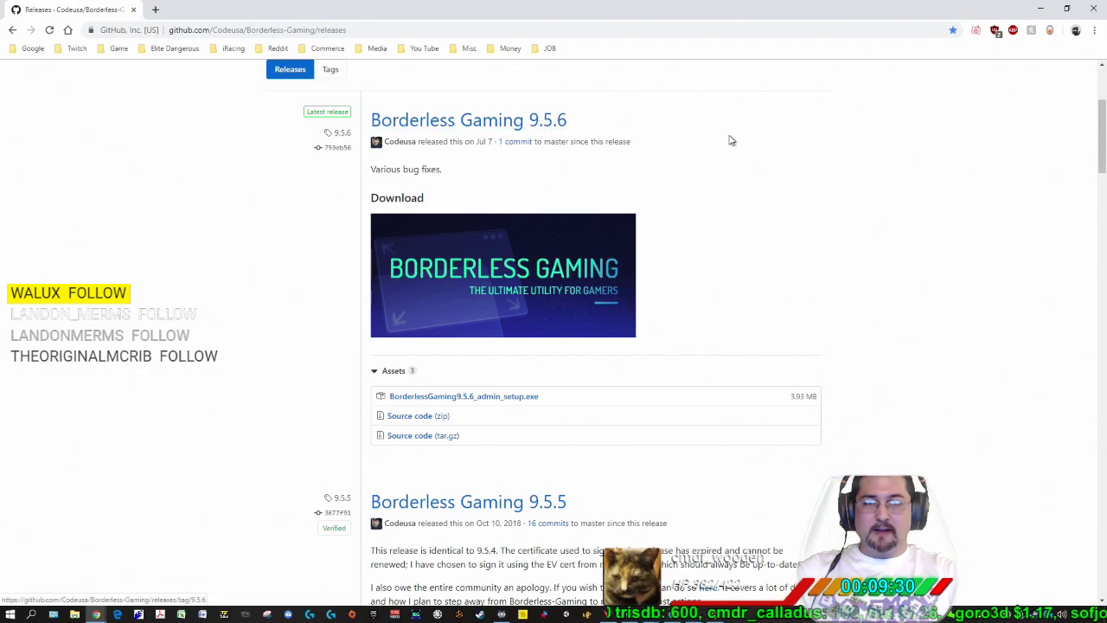
scroll(down, 3)
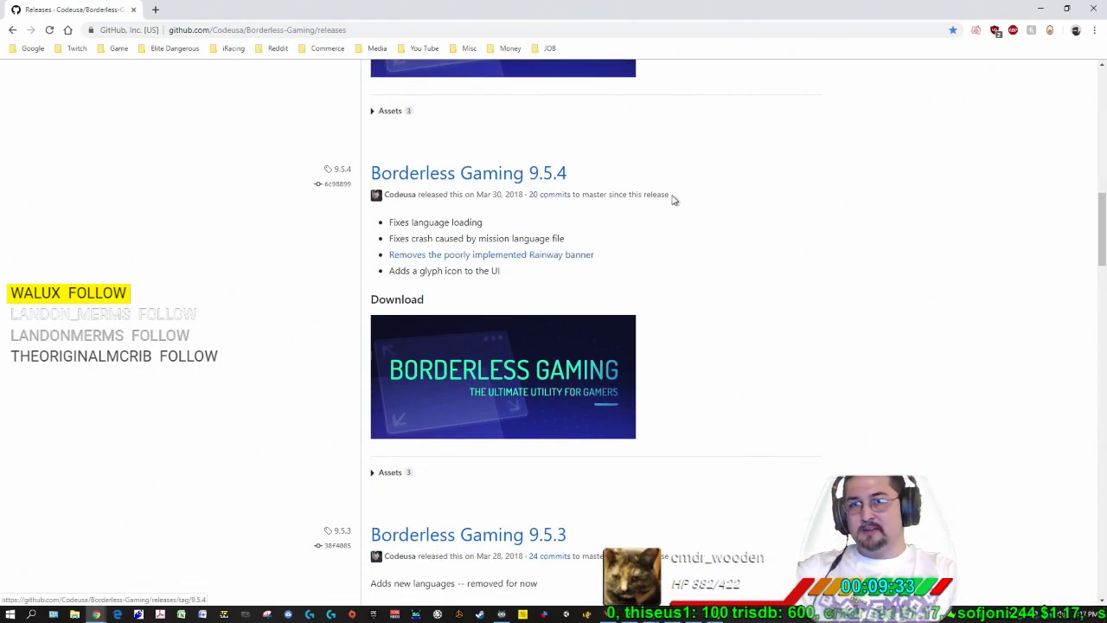
scroll(up, 3)
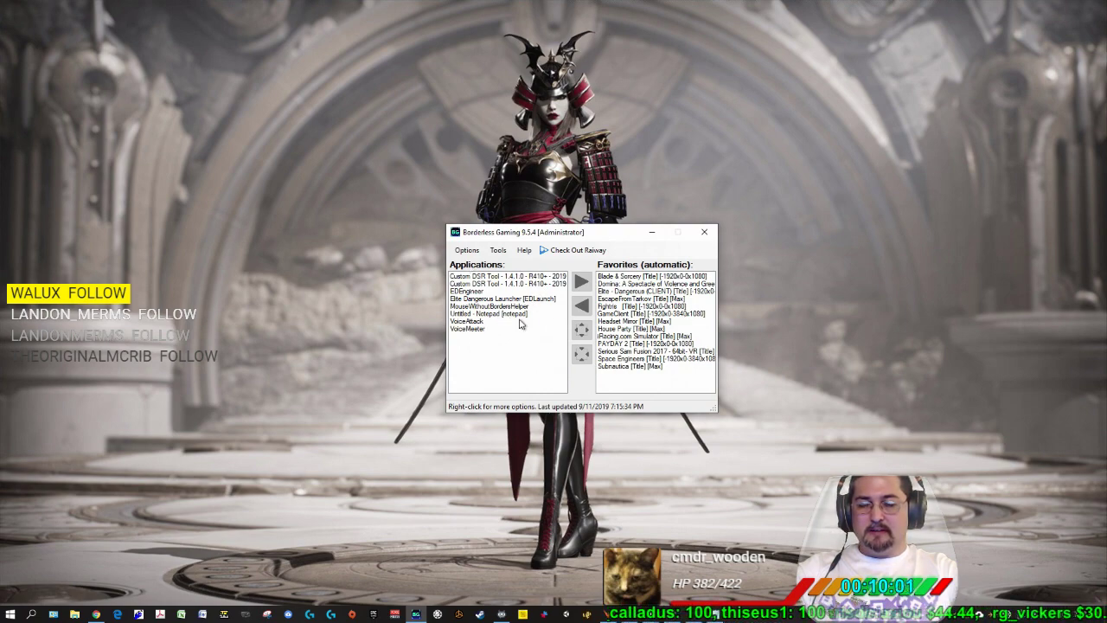
click(502, 276)
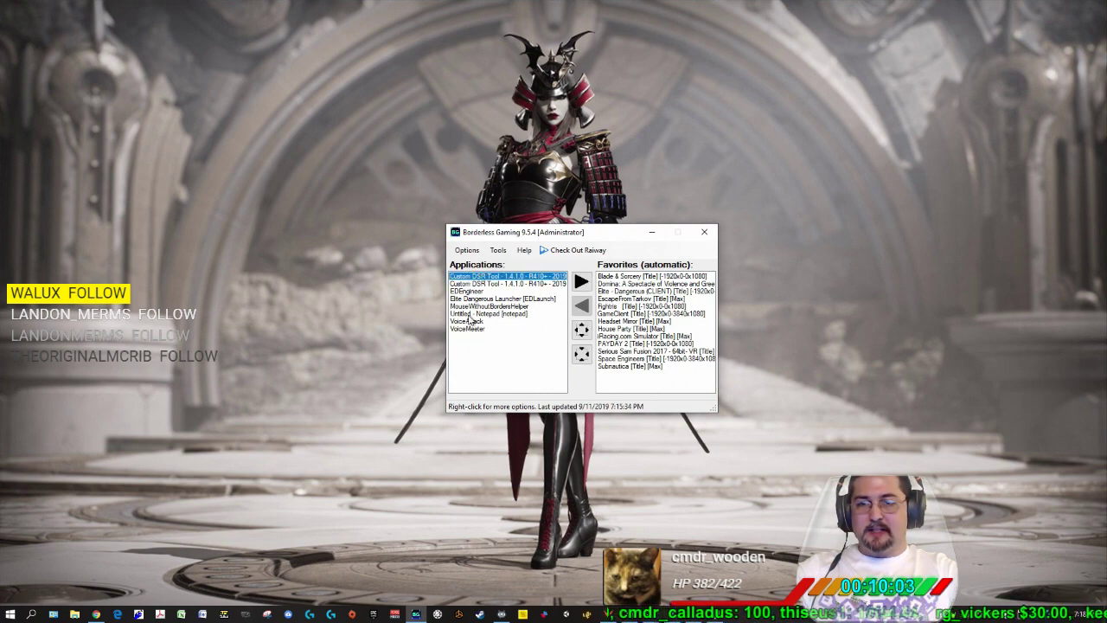
click(468, 321)
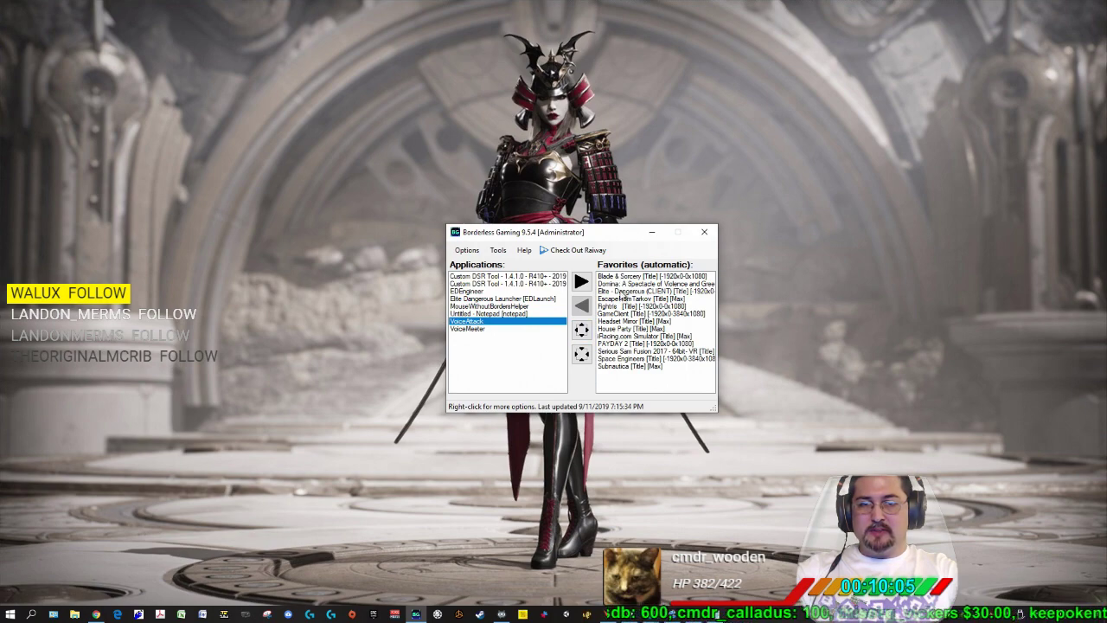
click(655, 290)
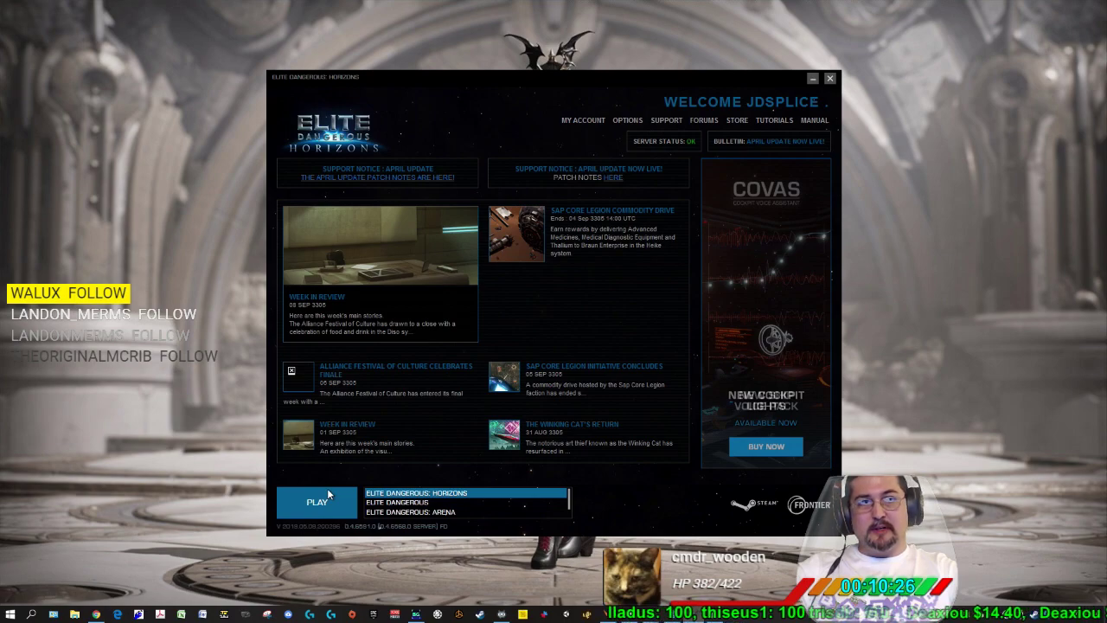
mouse_move(333, 481)
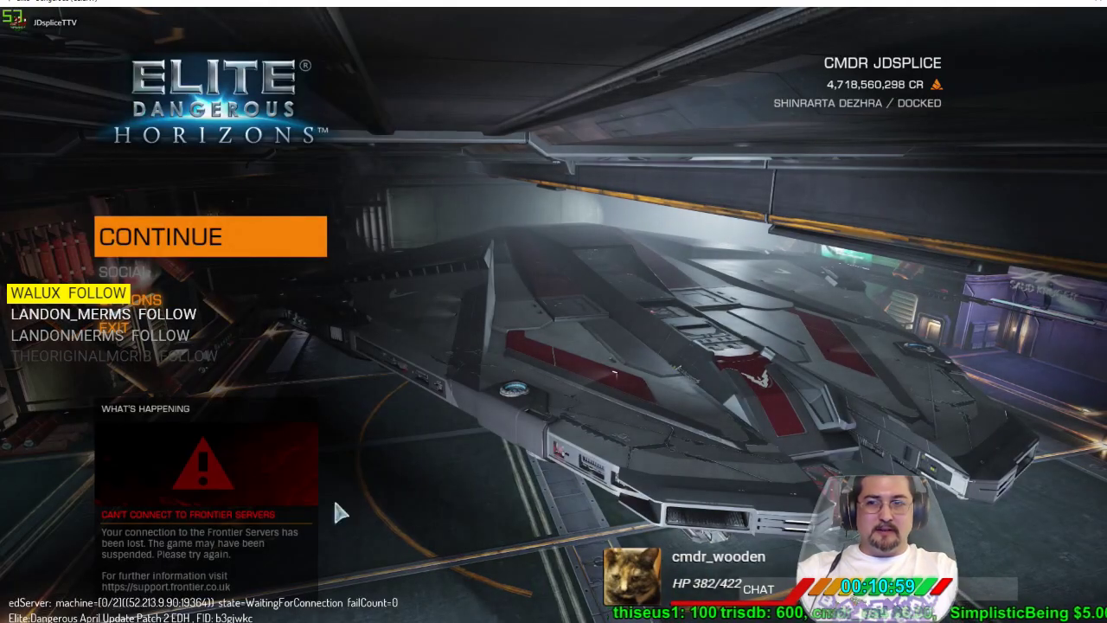
mouse_move(489, 288)
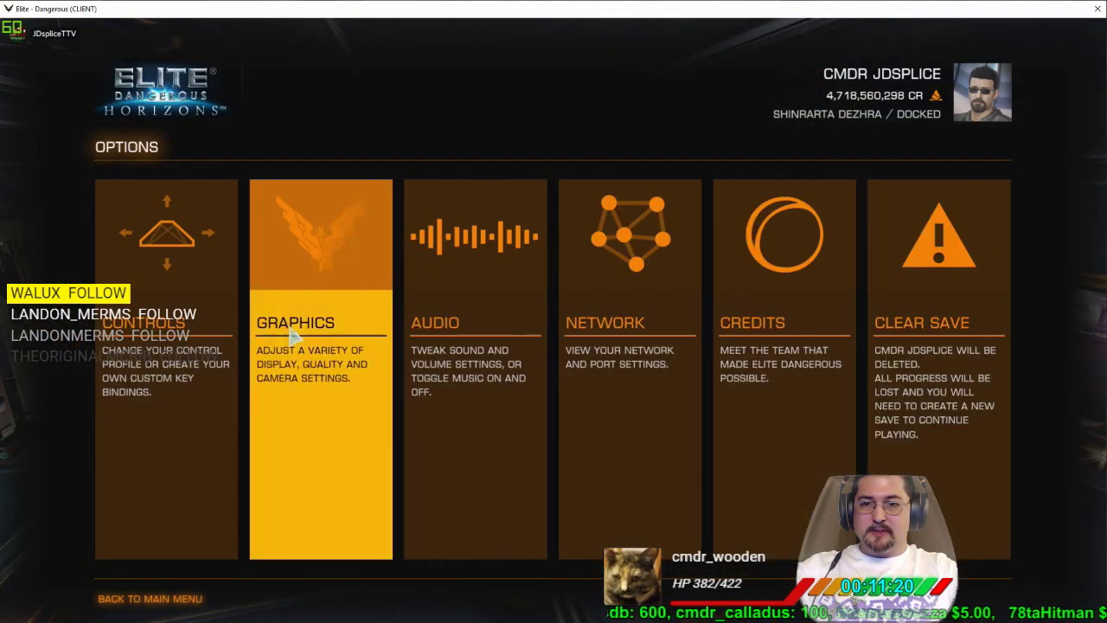
- Open Graphics options and expand Display, showing 1,920 × 1,080 windowed
click(320, 234)
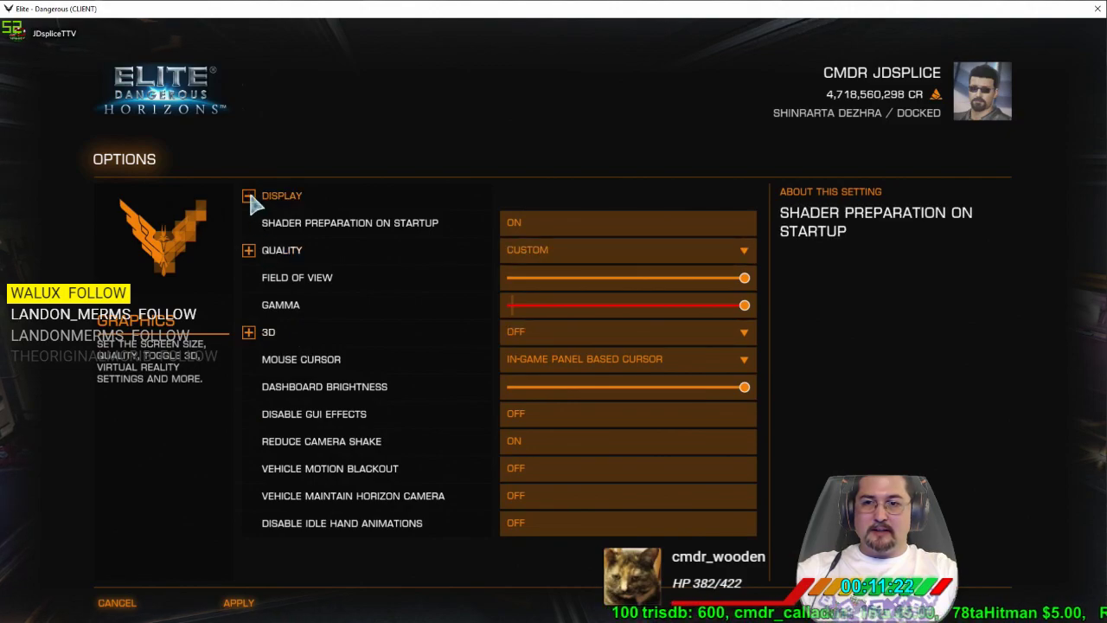
click(249, 195)
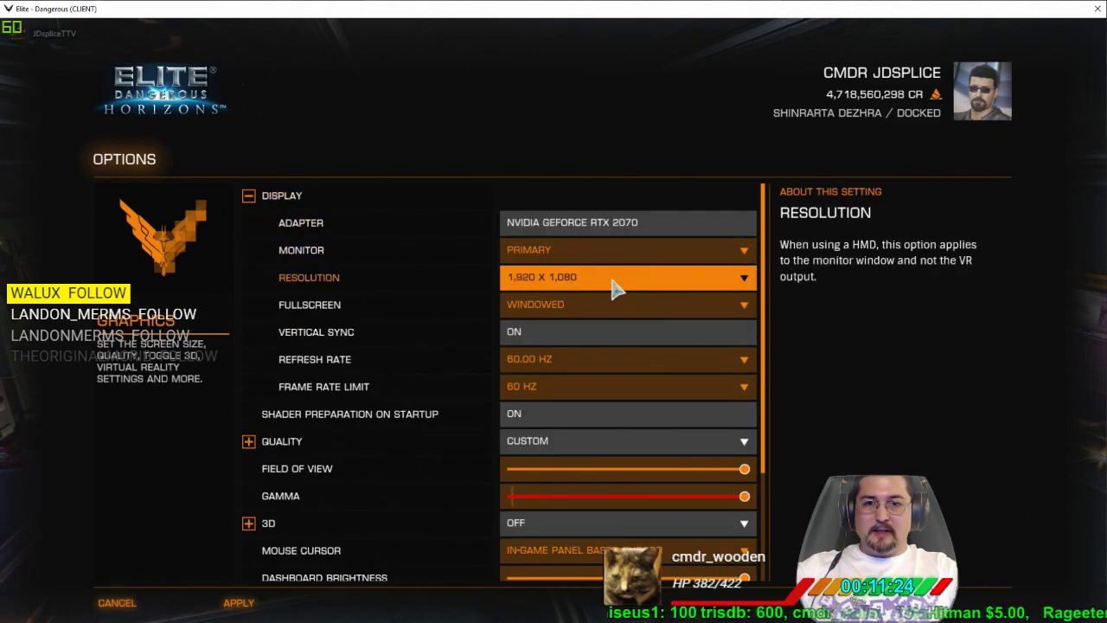
mouse_move(610, 285)
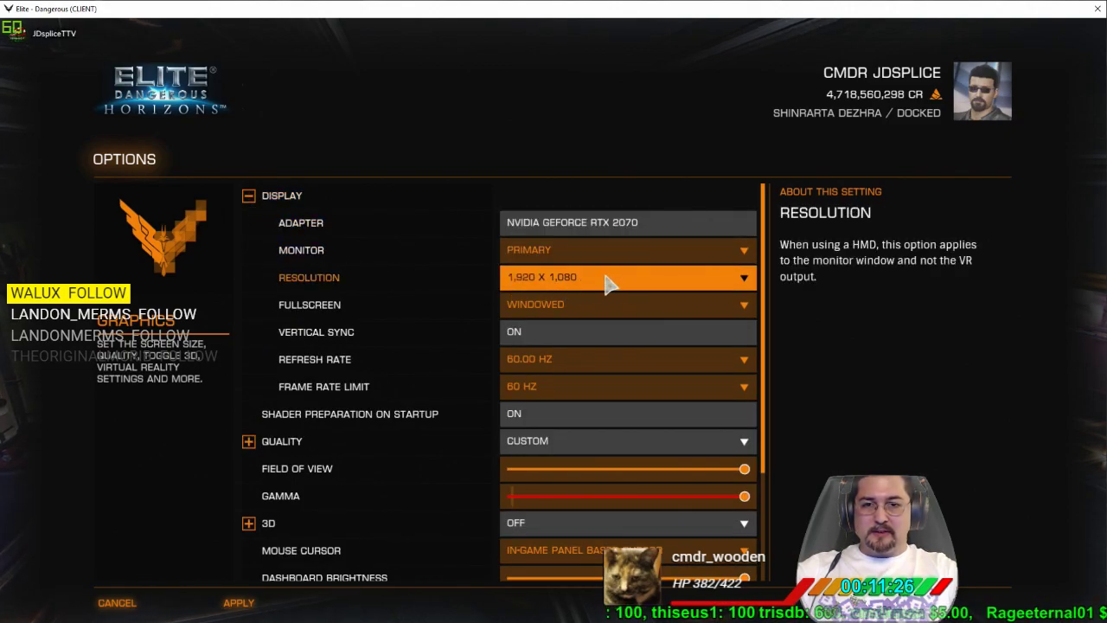
mouse_move(627, 305)
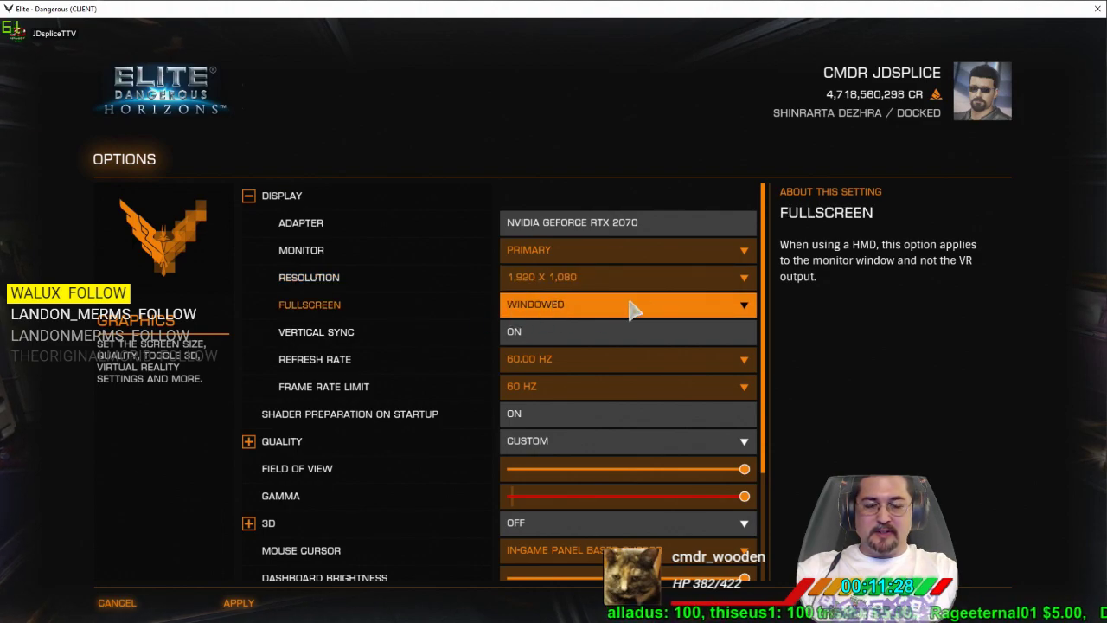
mouse_move(567, 318)
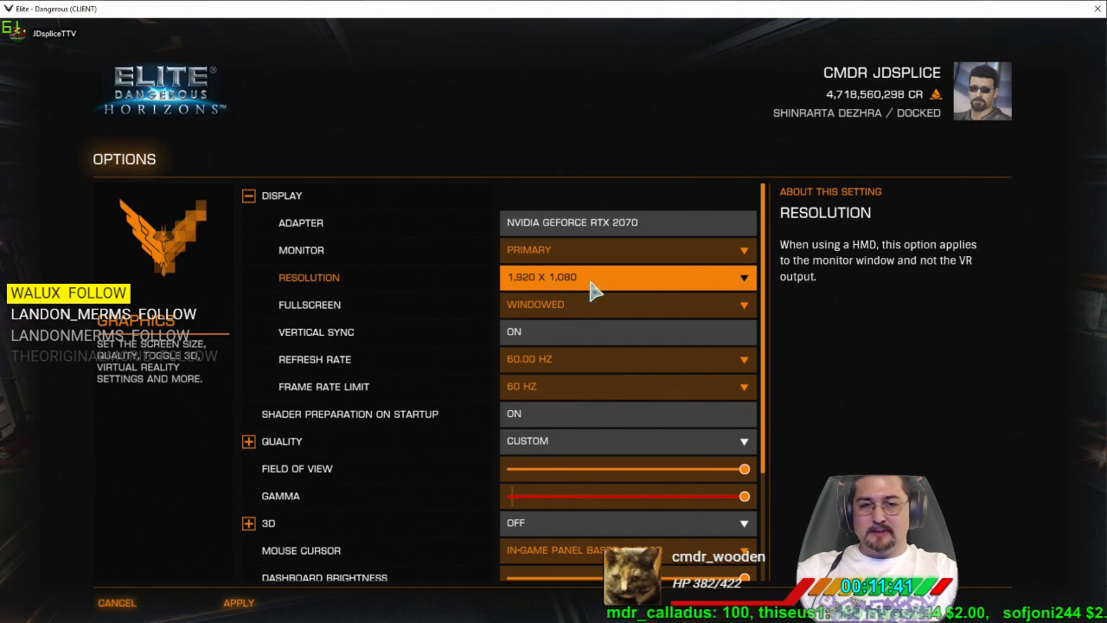
- Drop open the Resolution list, which offers options up to 5,760 × 1,080
click(629, 277)
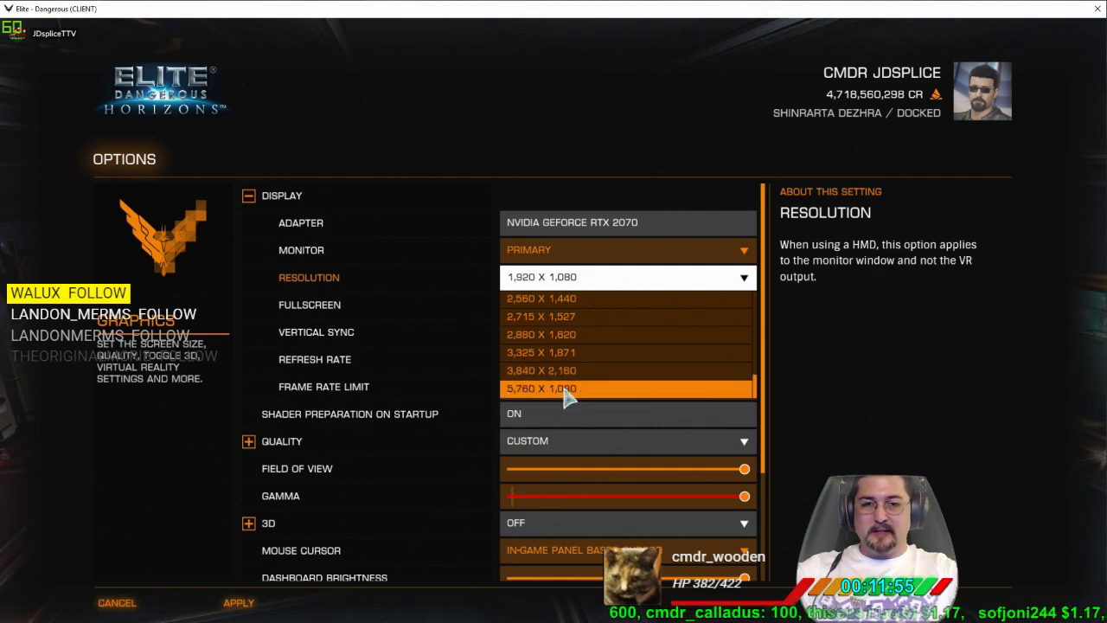
mouse_move(610, 401)
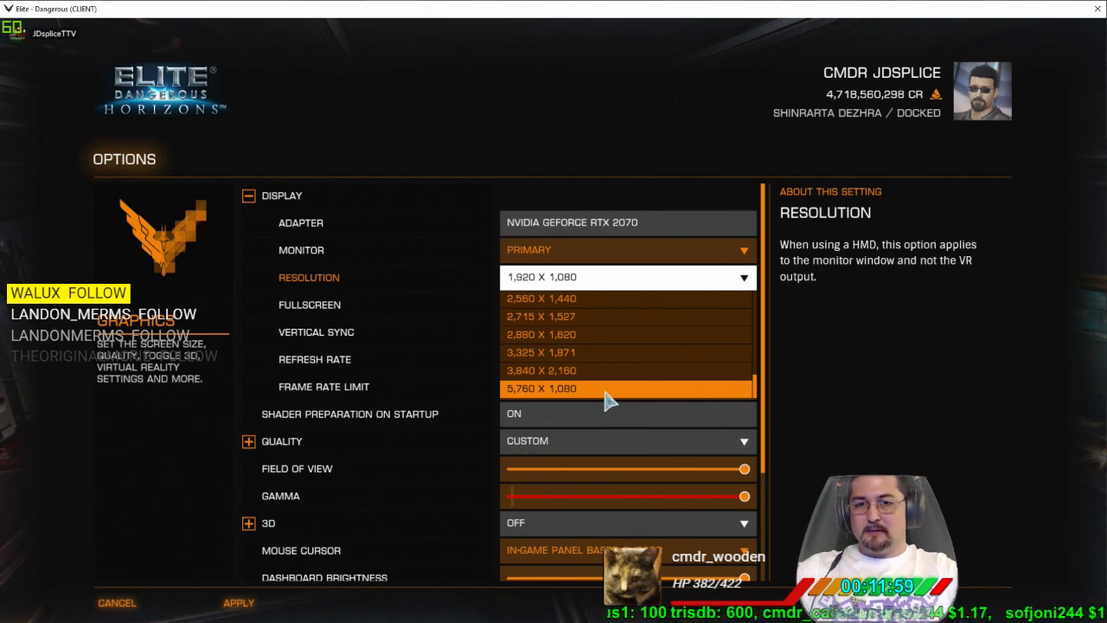
mouse_move(580, 370)
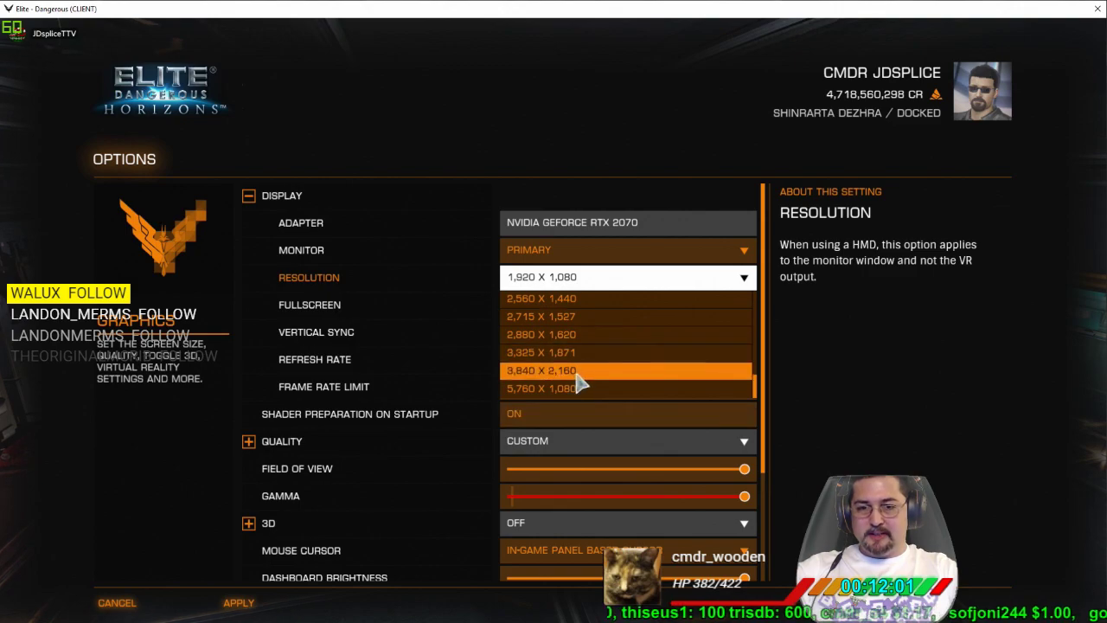
mouse_move(433, 307)
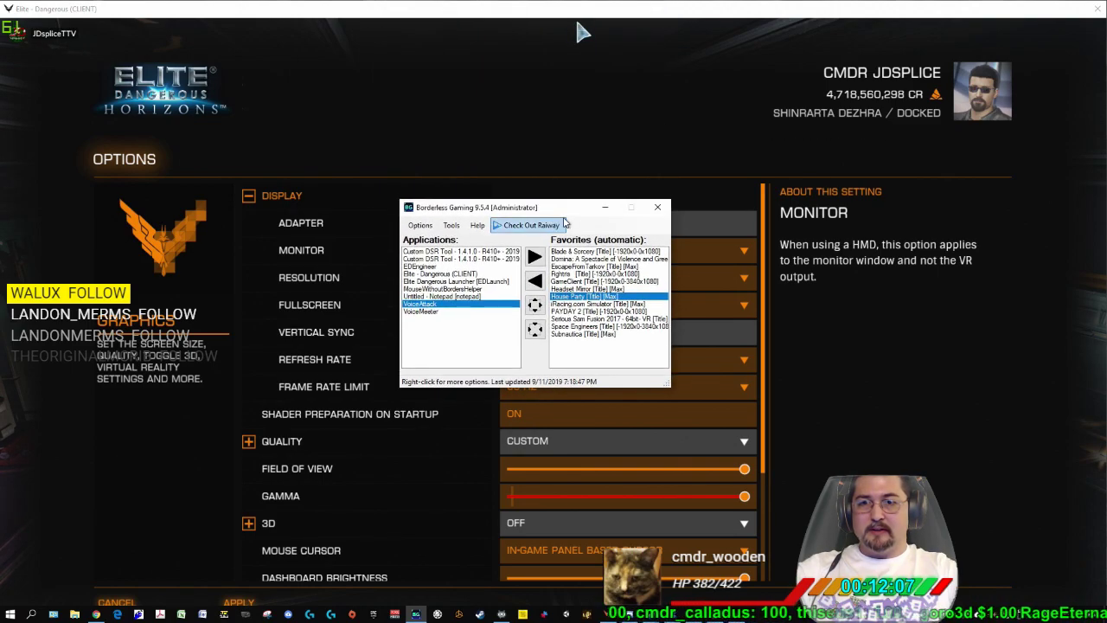
- Add Elite - Dangerous (CLIENT) to Borderless Gaming favorites, then bring the game's display options forward
click(450, 274)
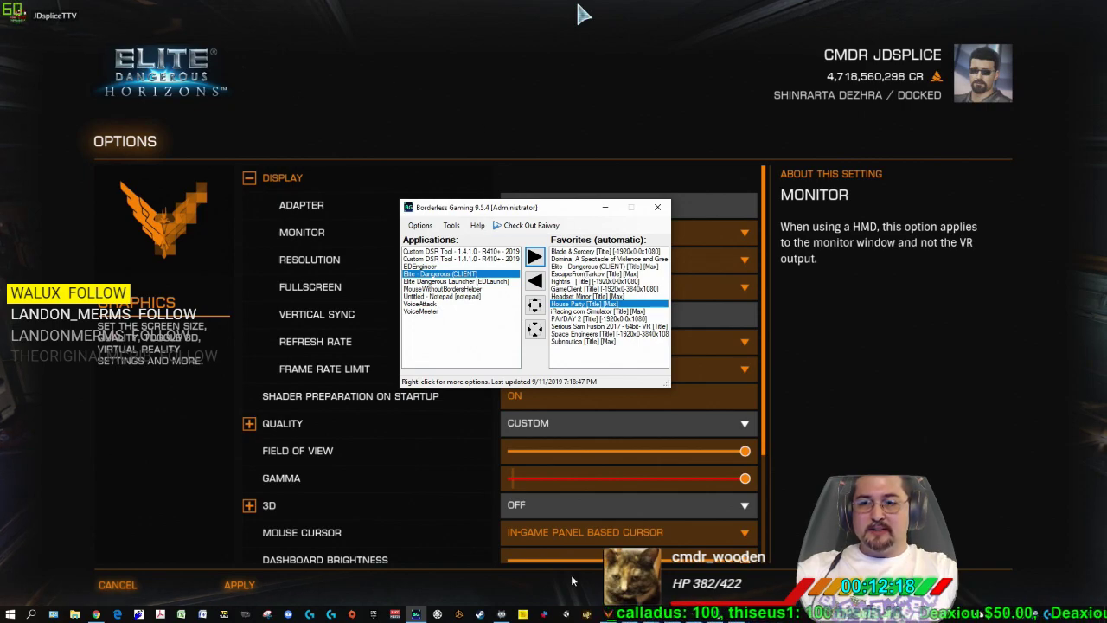
mouse_move(648, 390)
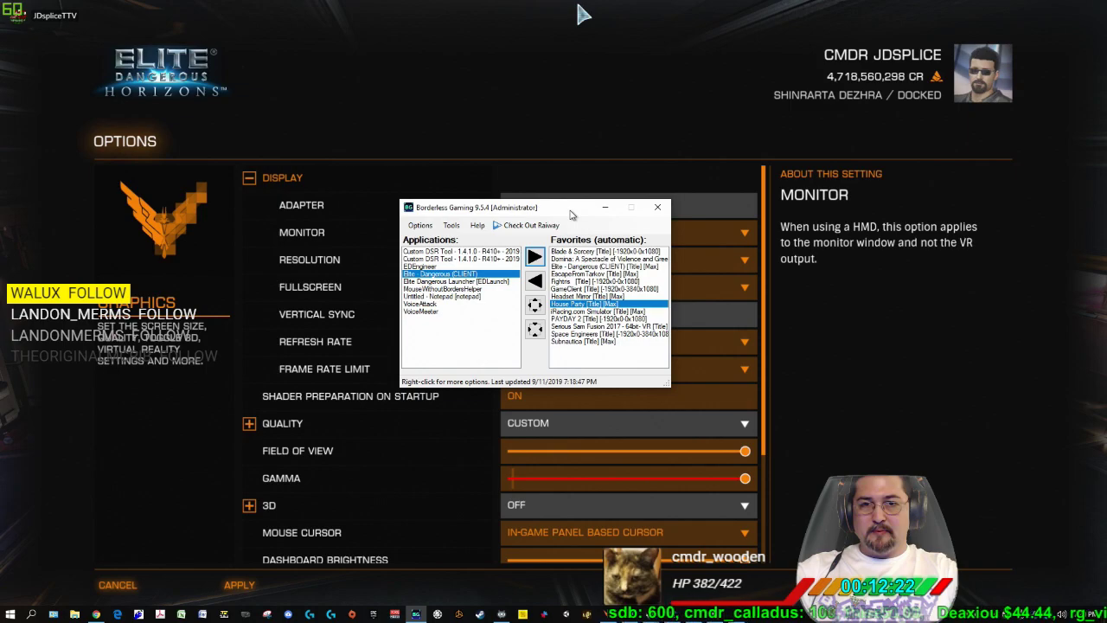
click(657, 207)
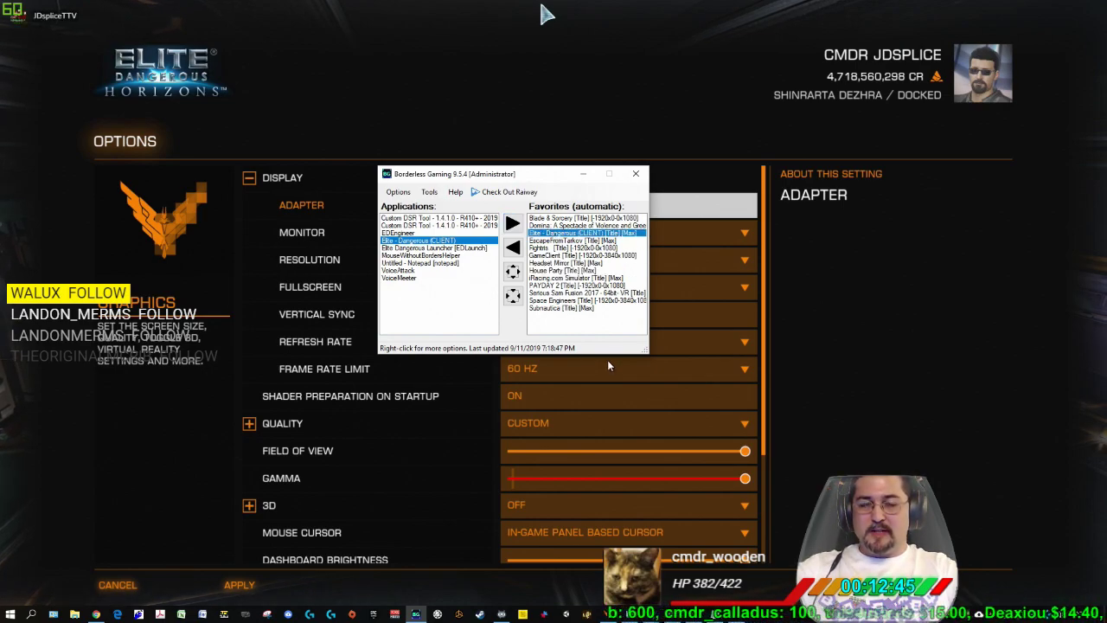
click(636, 173)
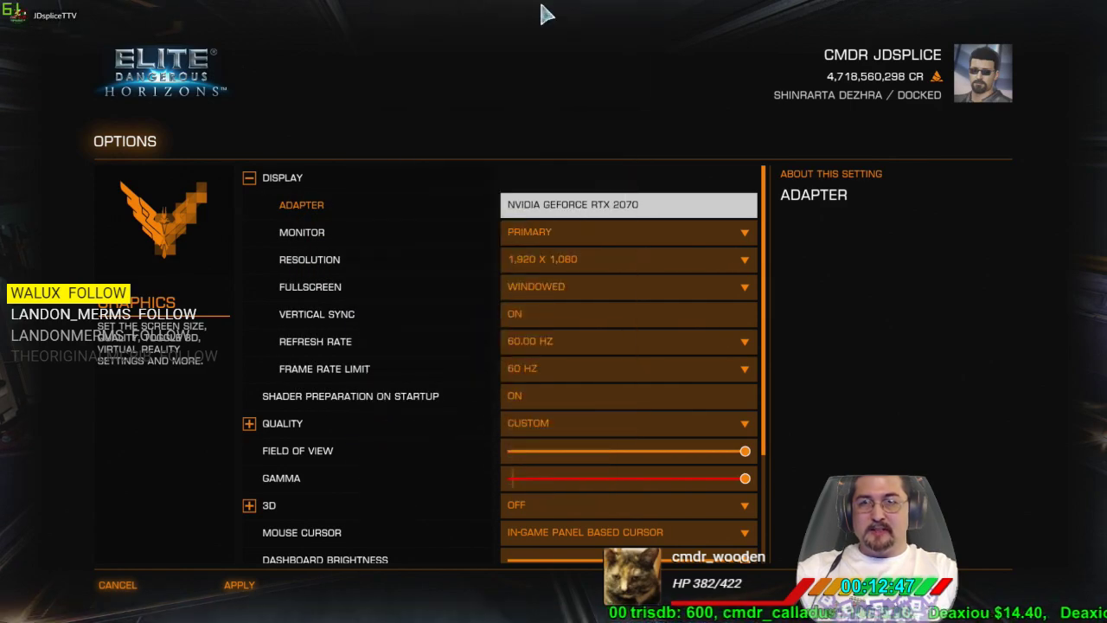
- Apply and keep 5,760 x 1,080 as the game's windowed resolution
click(629, 259)
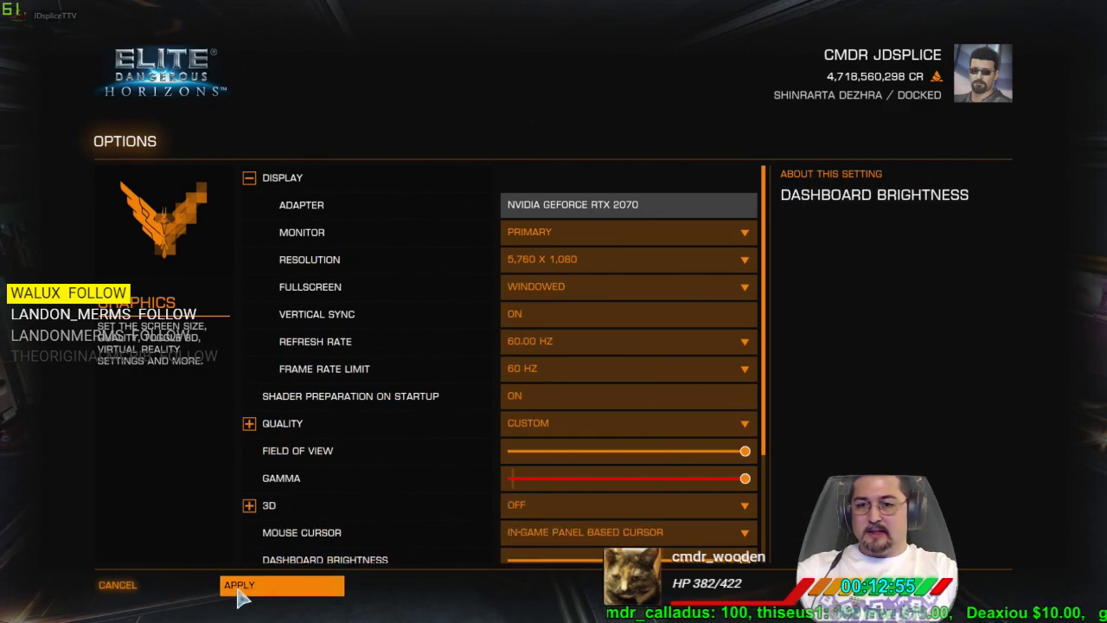
click(240, 585)
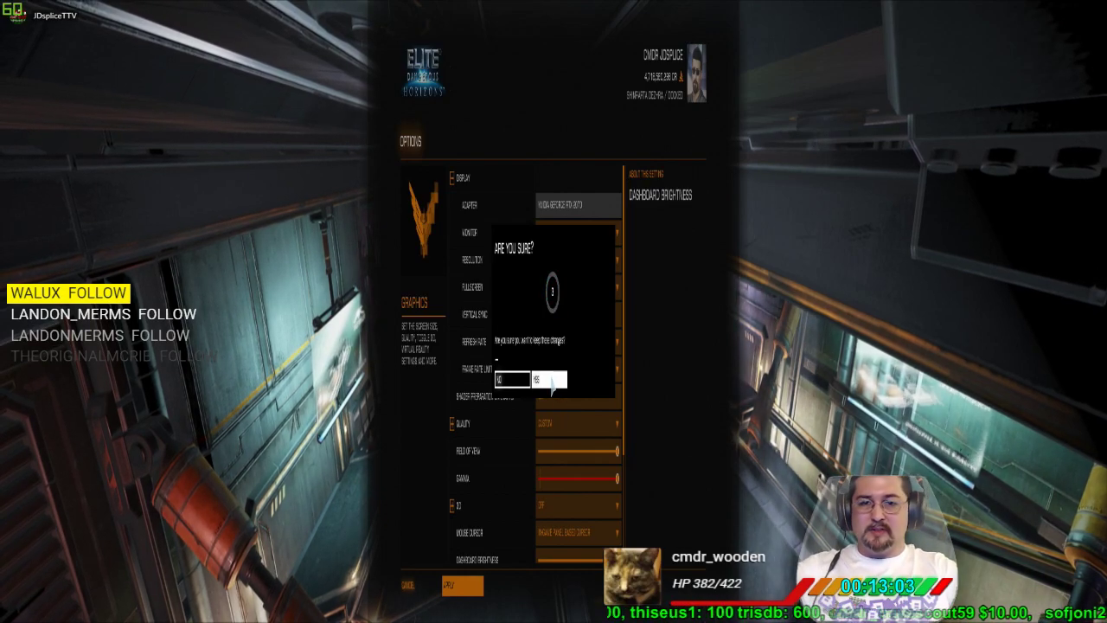
click(543, 379)
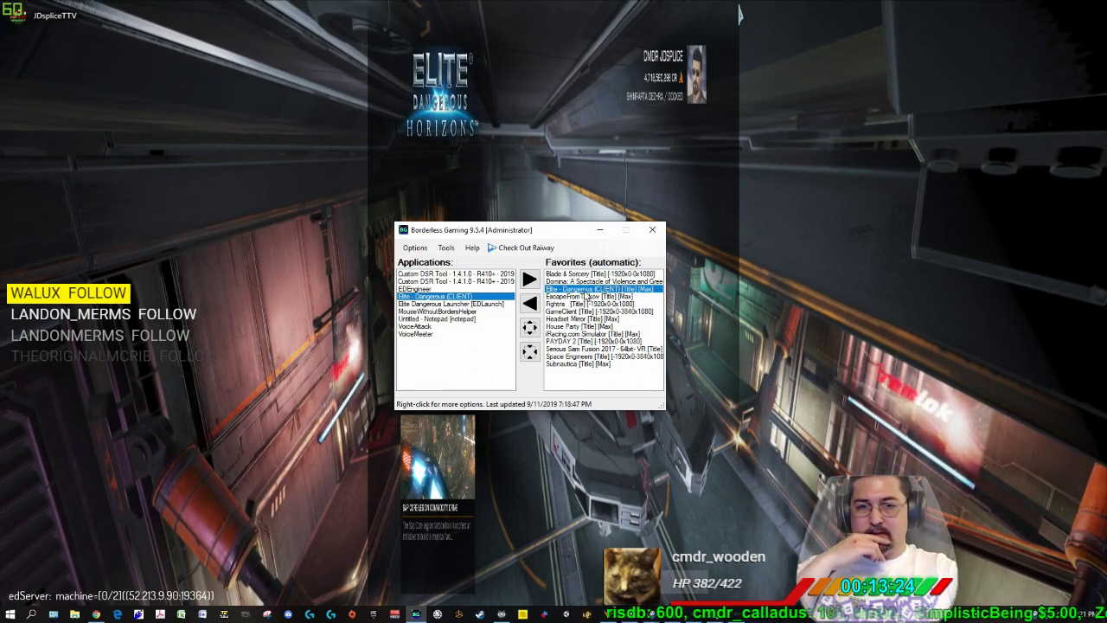
- Set the Elite Dangerous favorite to No Size Change and start Set Window Size
right_click(588, 288)
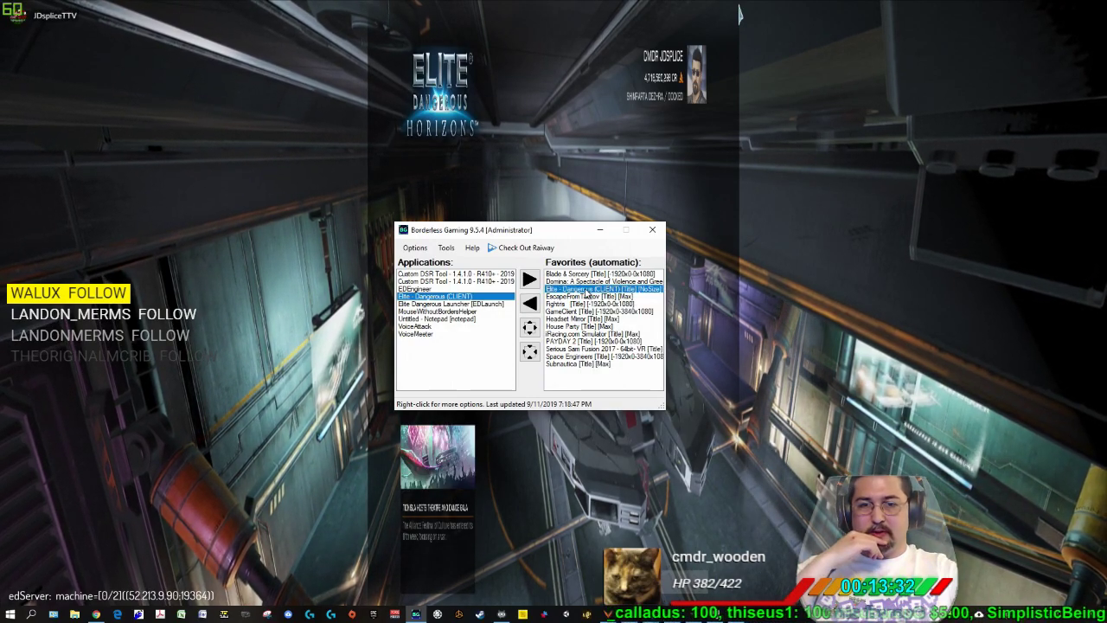
right_click(596, 288)
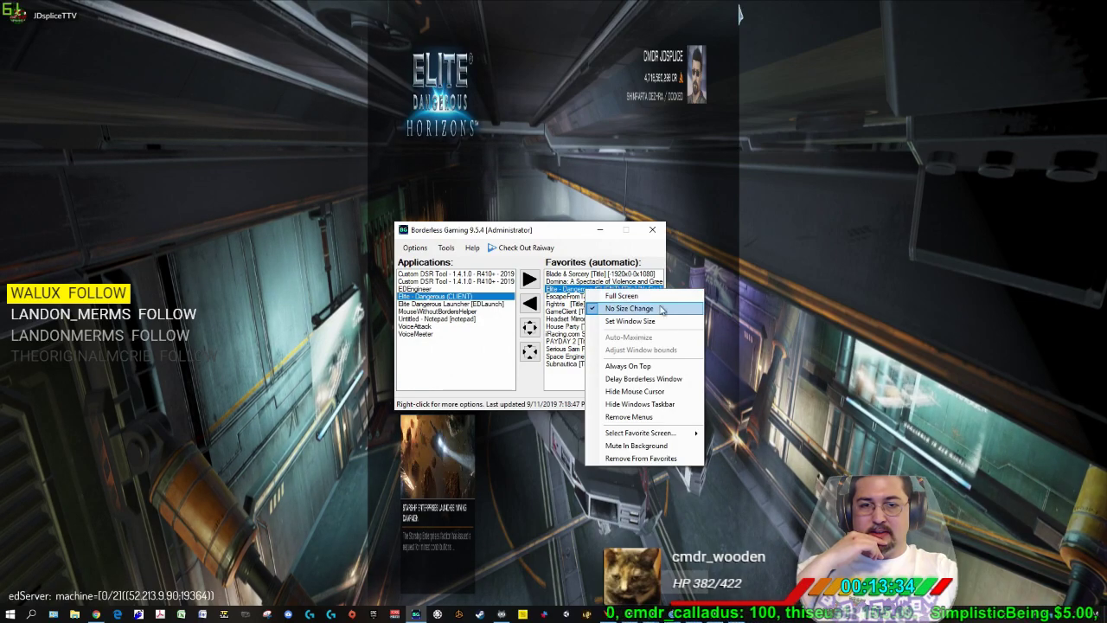
mouse_move(631, 321)
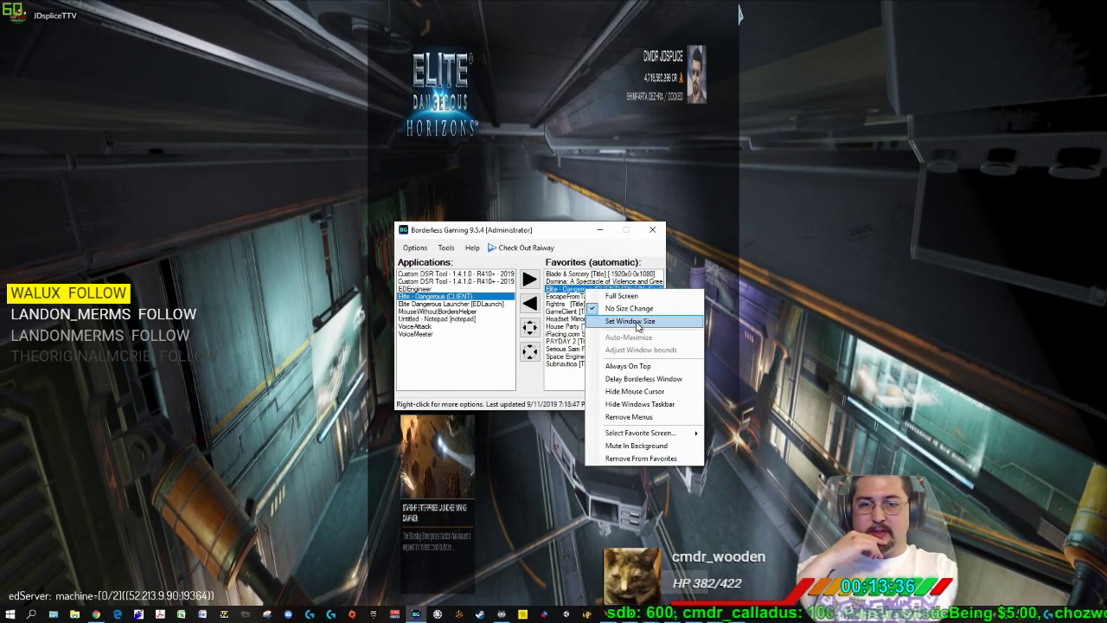
click(631, 321)
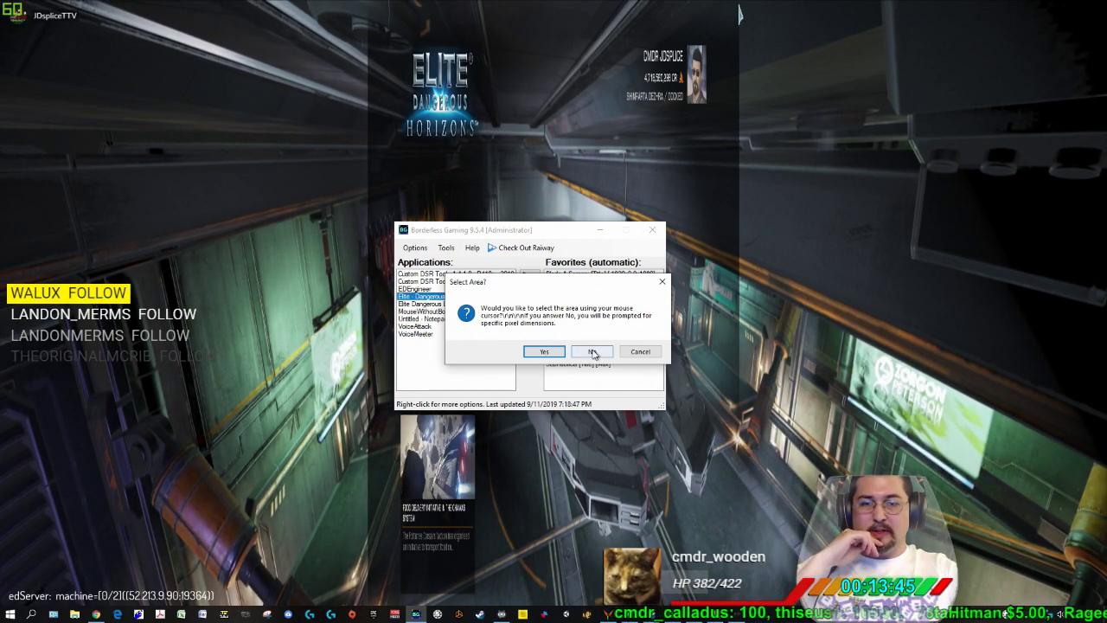
- Choose manual entry and set the window position to -1920, 0
click(592, 352)
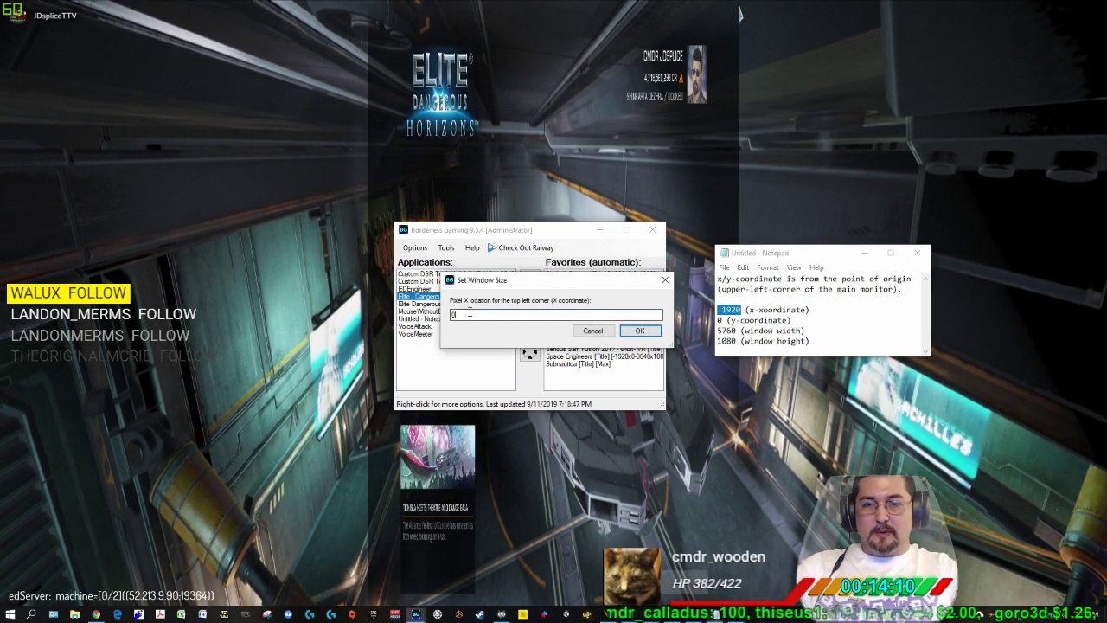
text(-1920)
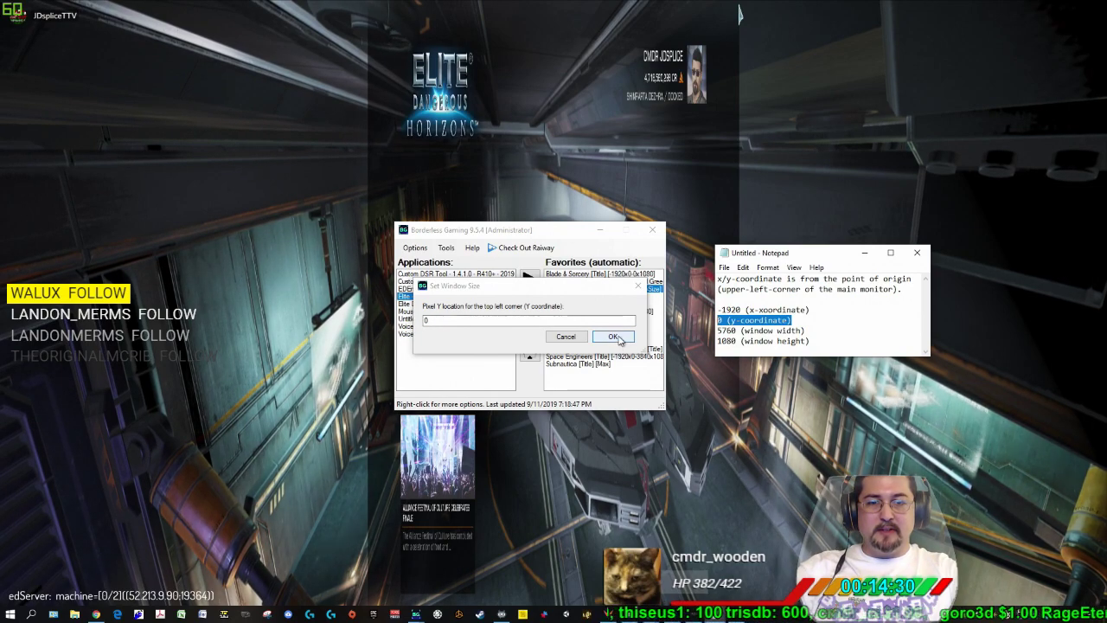
click(612, 336)
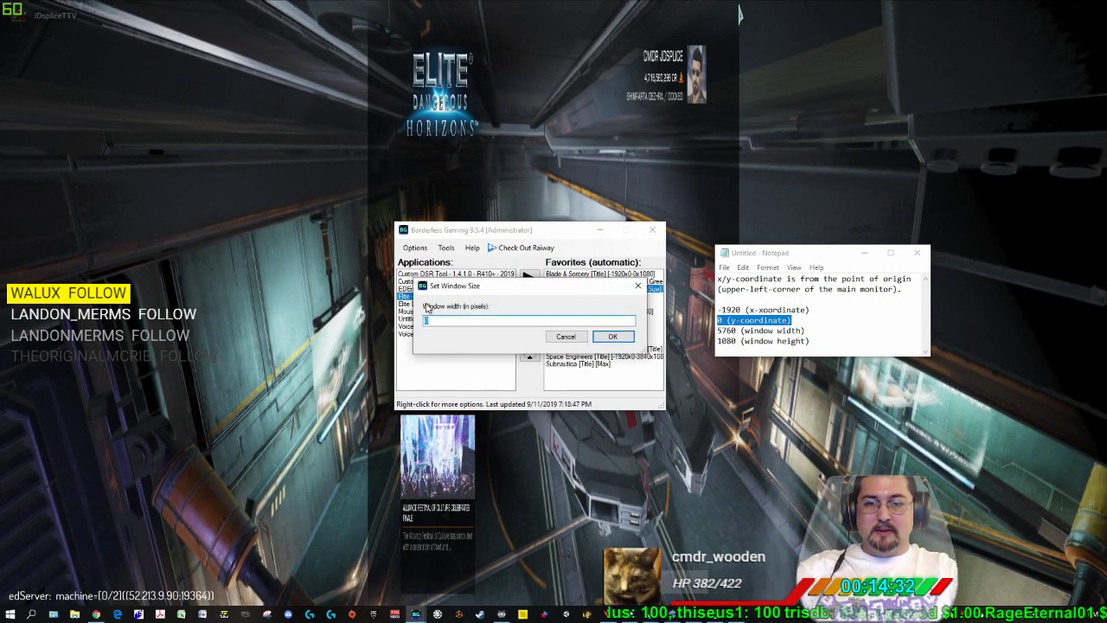
text(0)
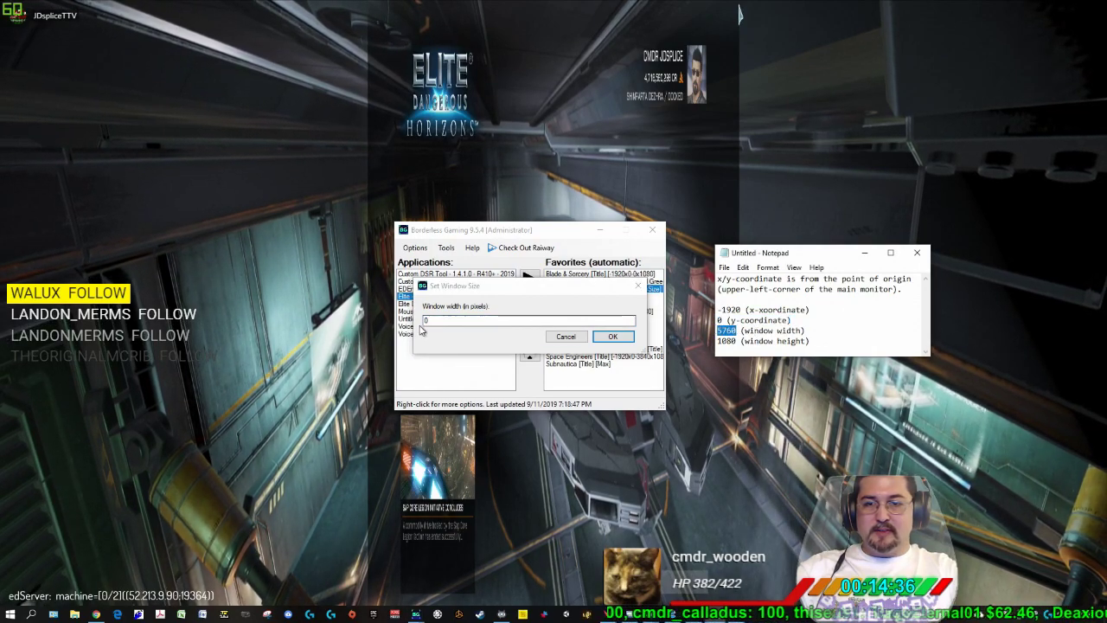
- Set the window size to 5760 by 1080 pixels
text(5760)
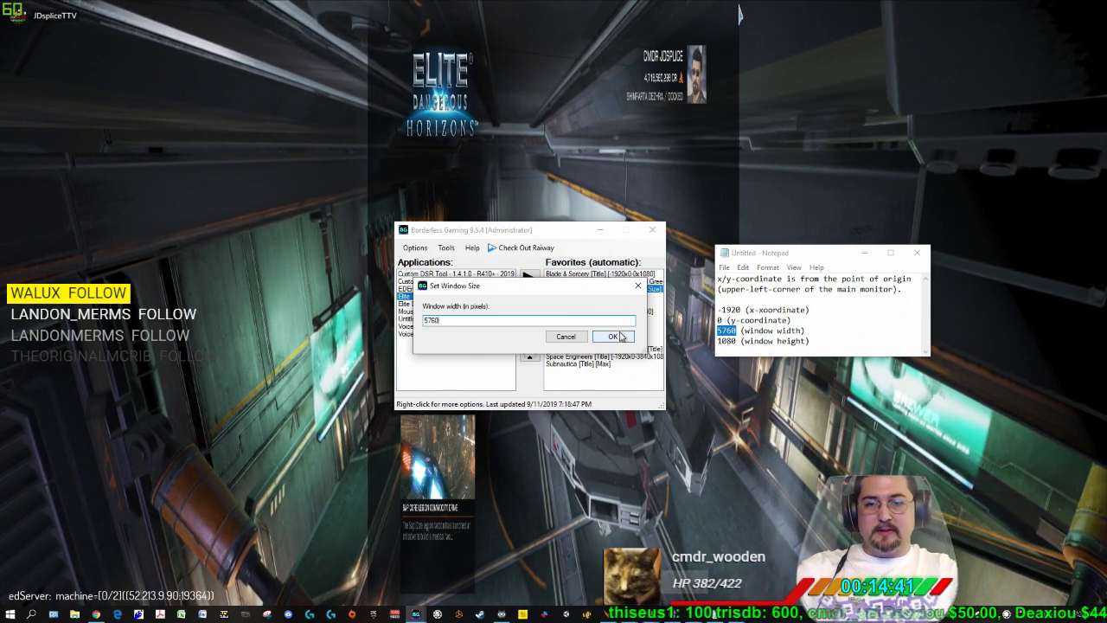
click(613, 336)
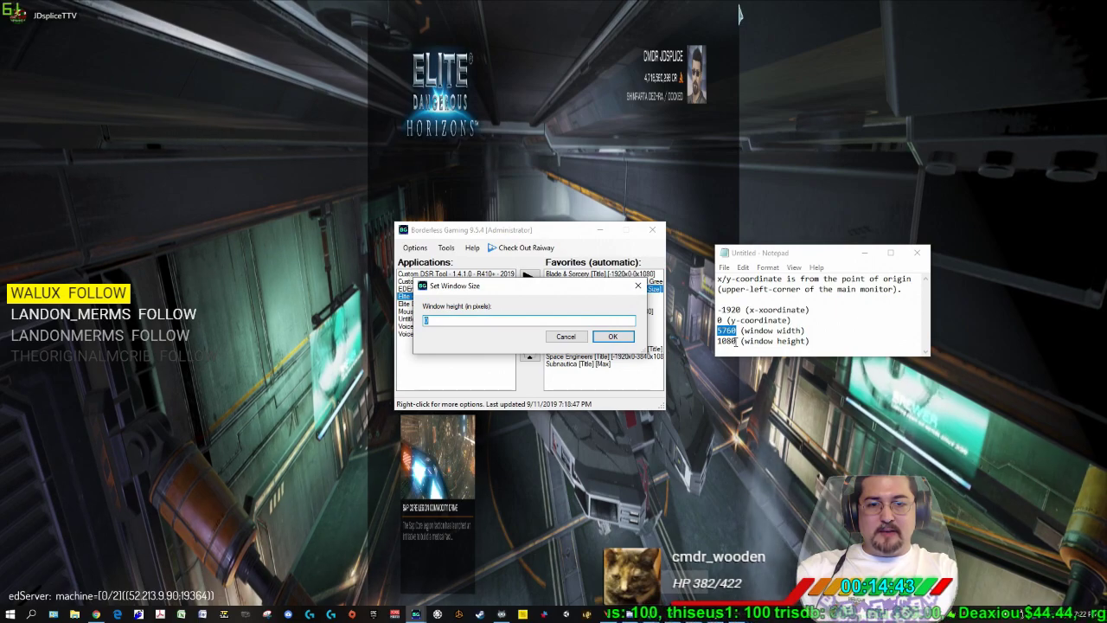
text(1080)
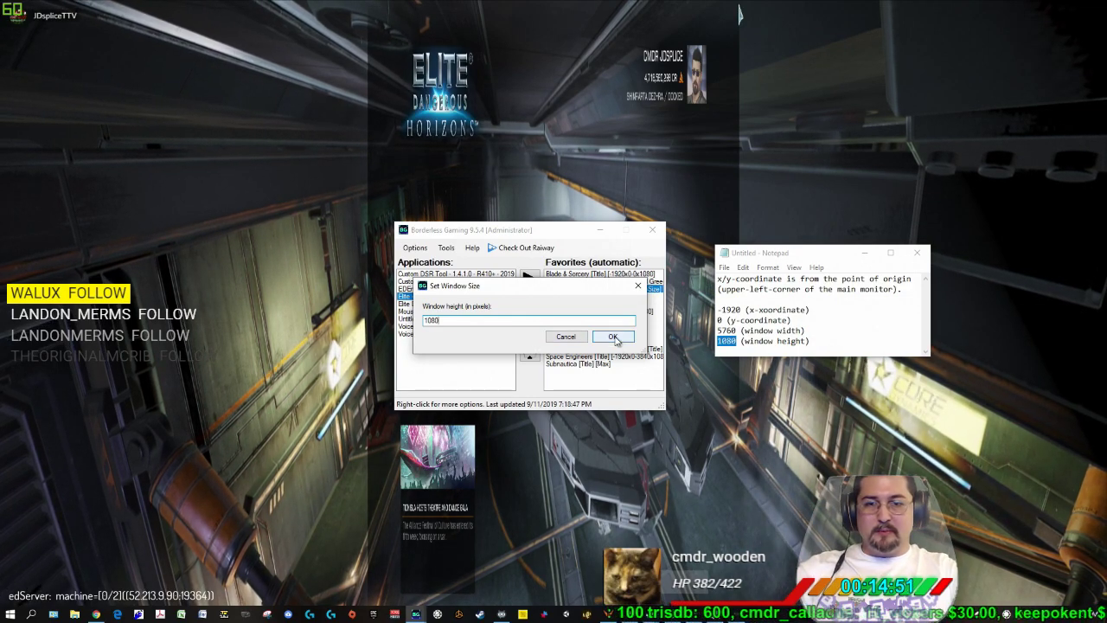
click(612, 336)
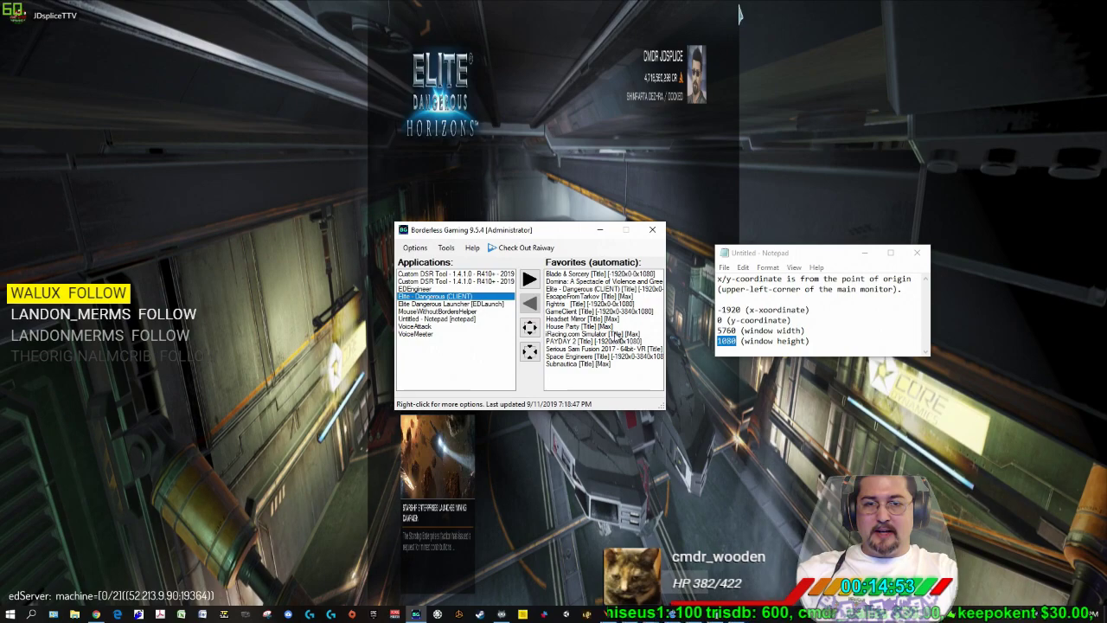
click(596, 288)
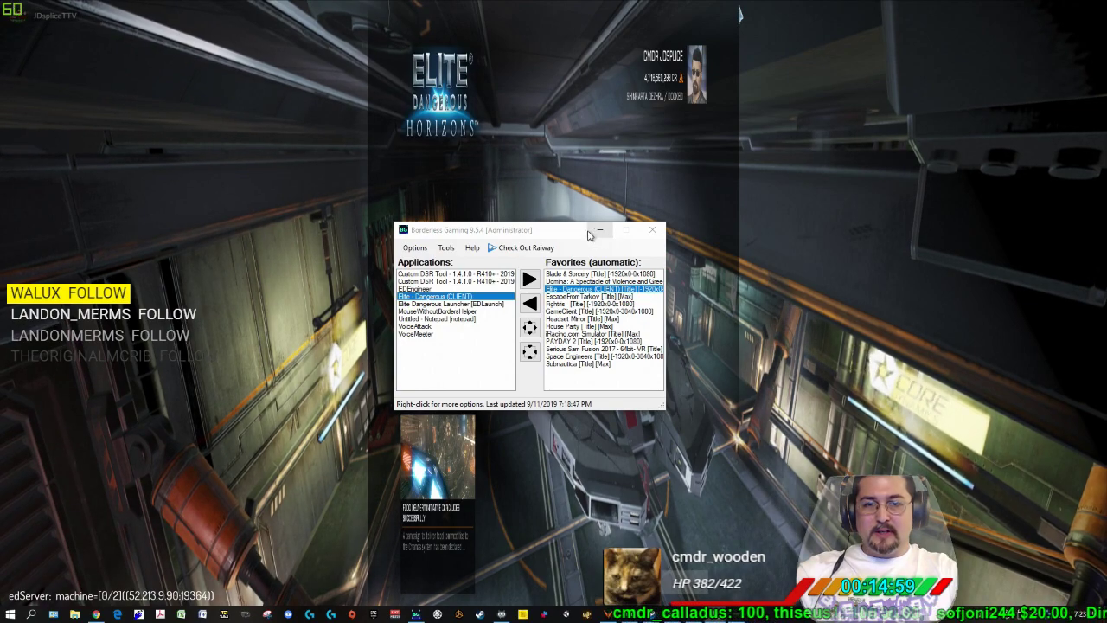
mouse_move(599, 229)
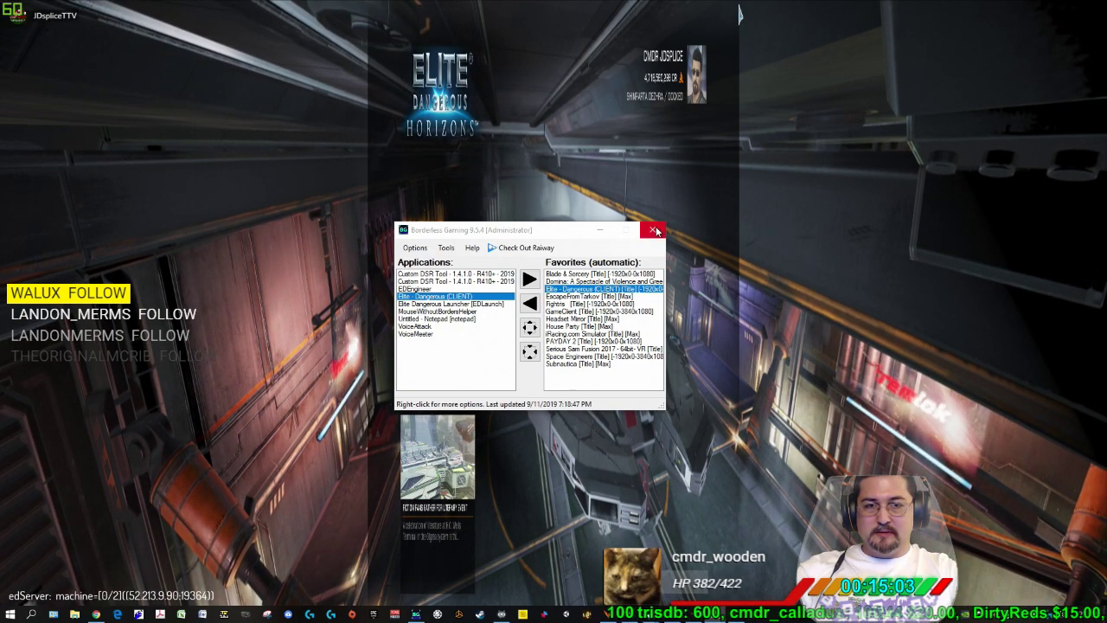
mouse_move(655, 230)
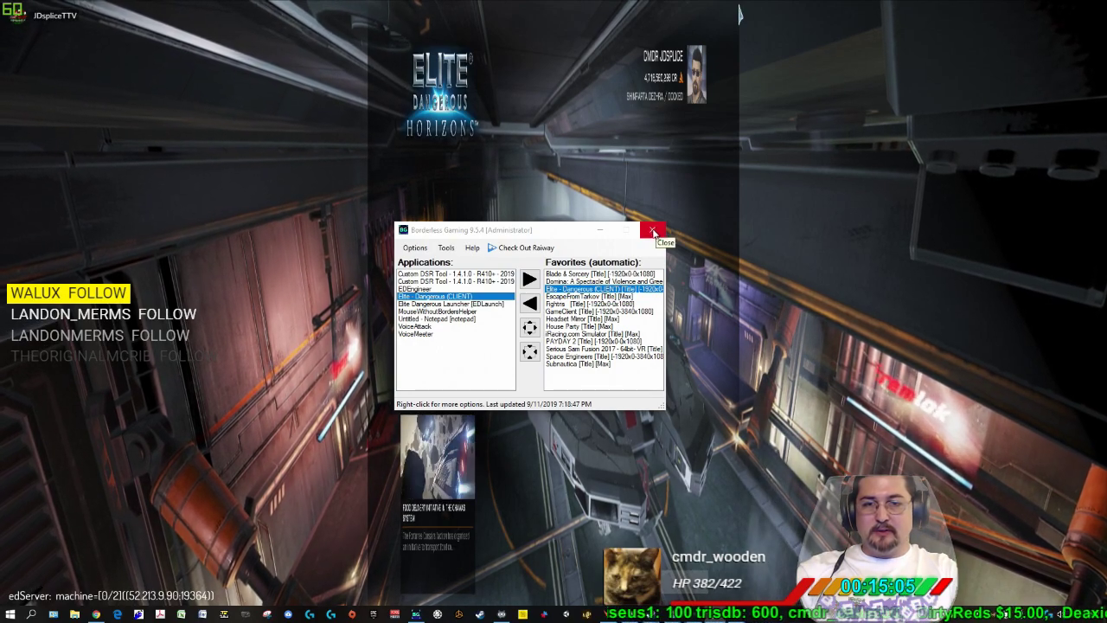